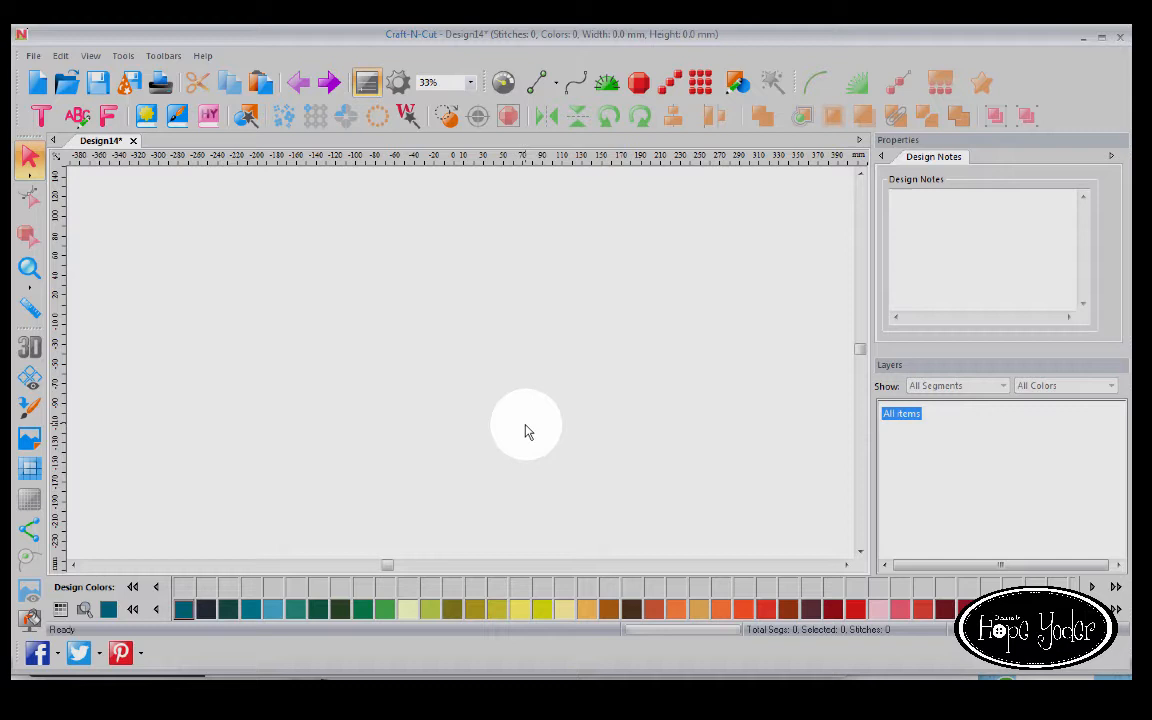
mouse_move(405, 363)
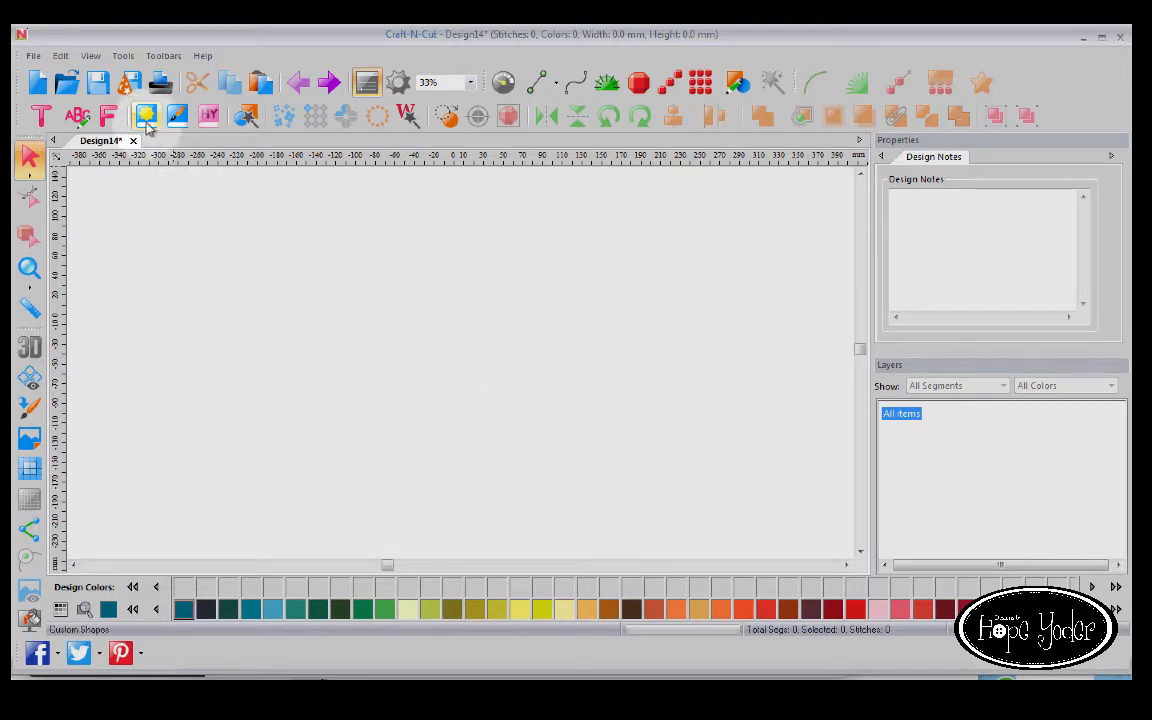
Add a neon pink heart from Custom Shapes to the empty canvas.
click(145, 116)
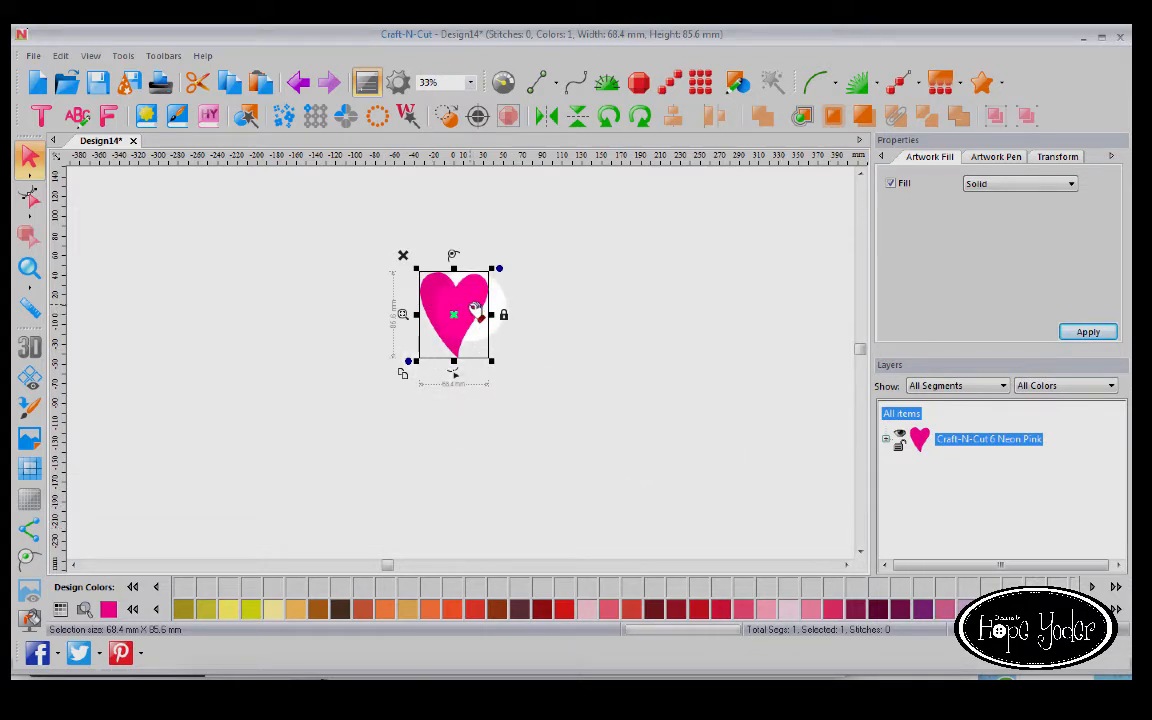
Repeat the heart right, then into rows of hearts, then revert to a single heart.
right_click(475, 315)
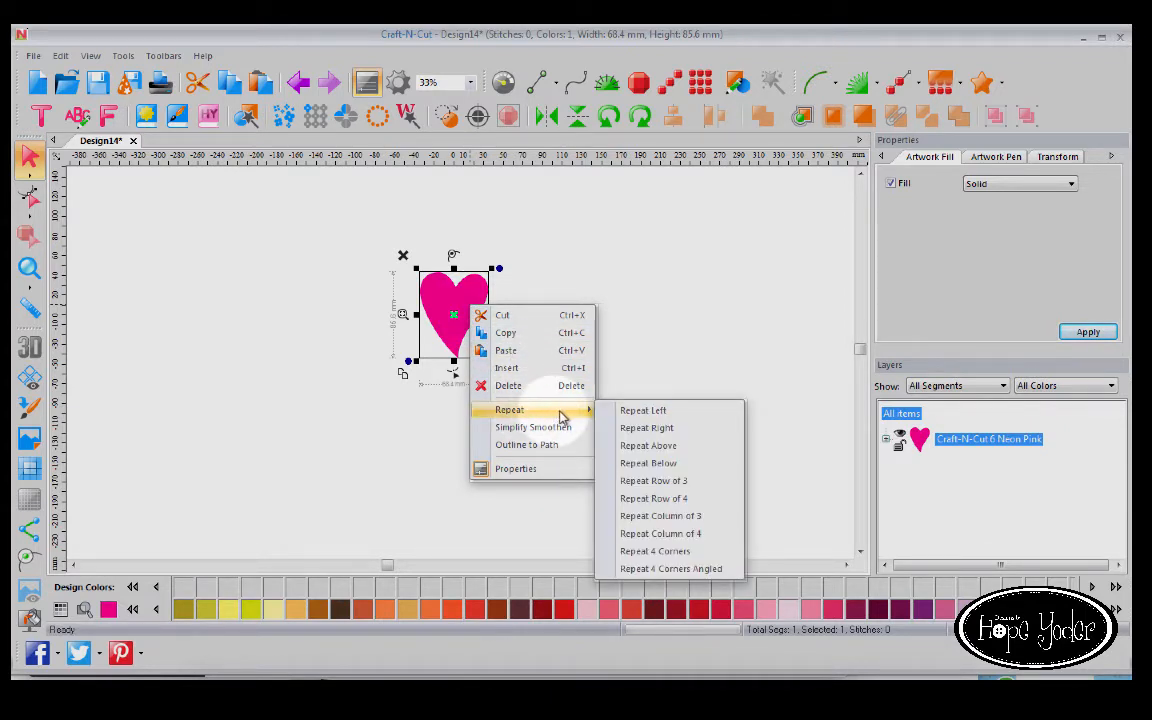
click(646, 427)
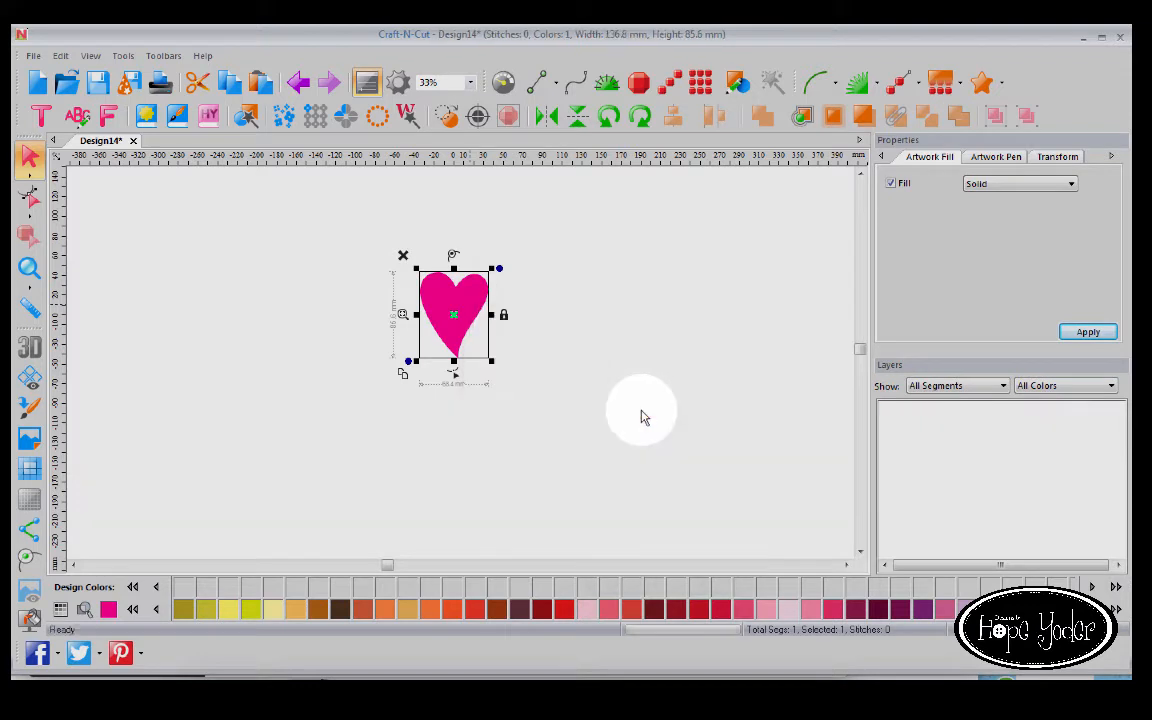
right_click(453, 315)
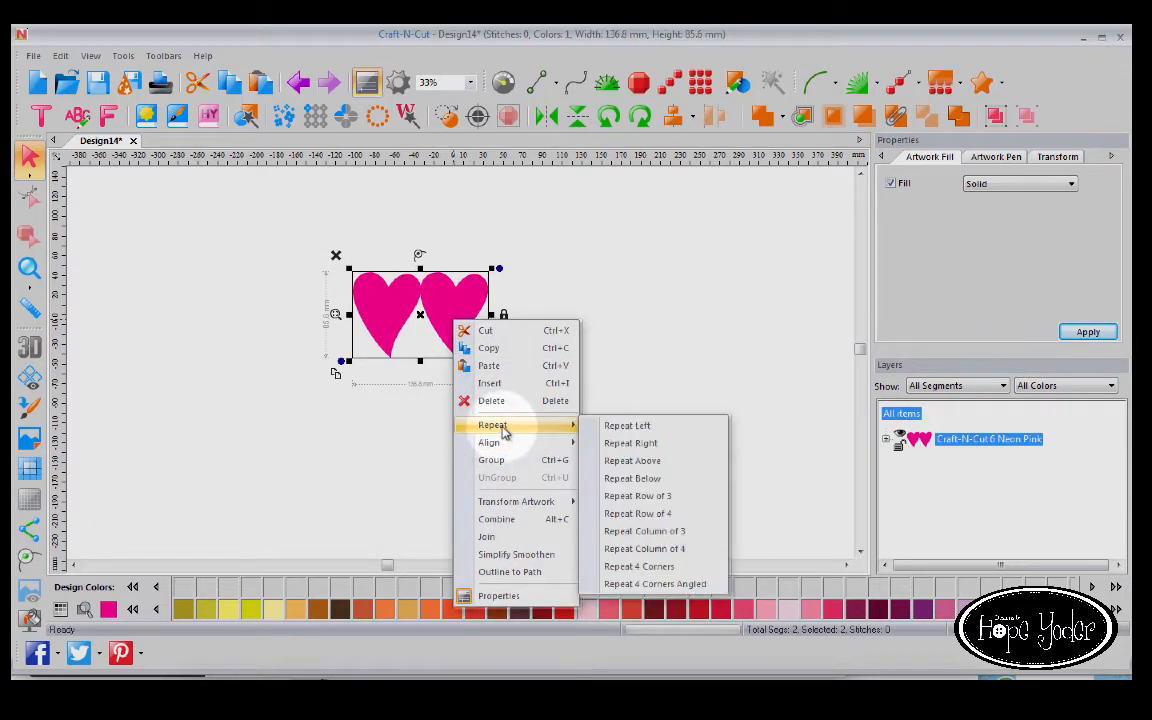
click(630, 442)
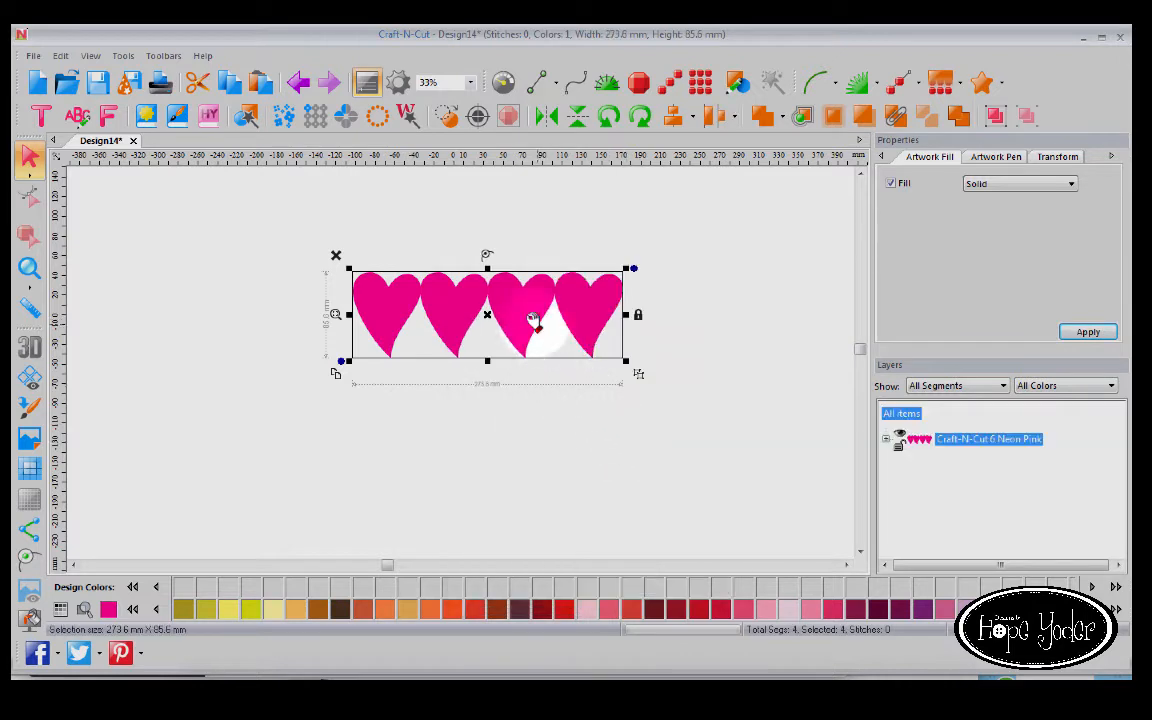
right_click(535, 320)
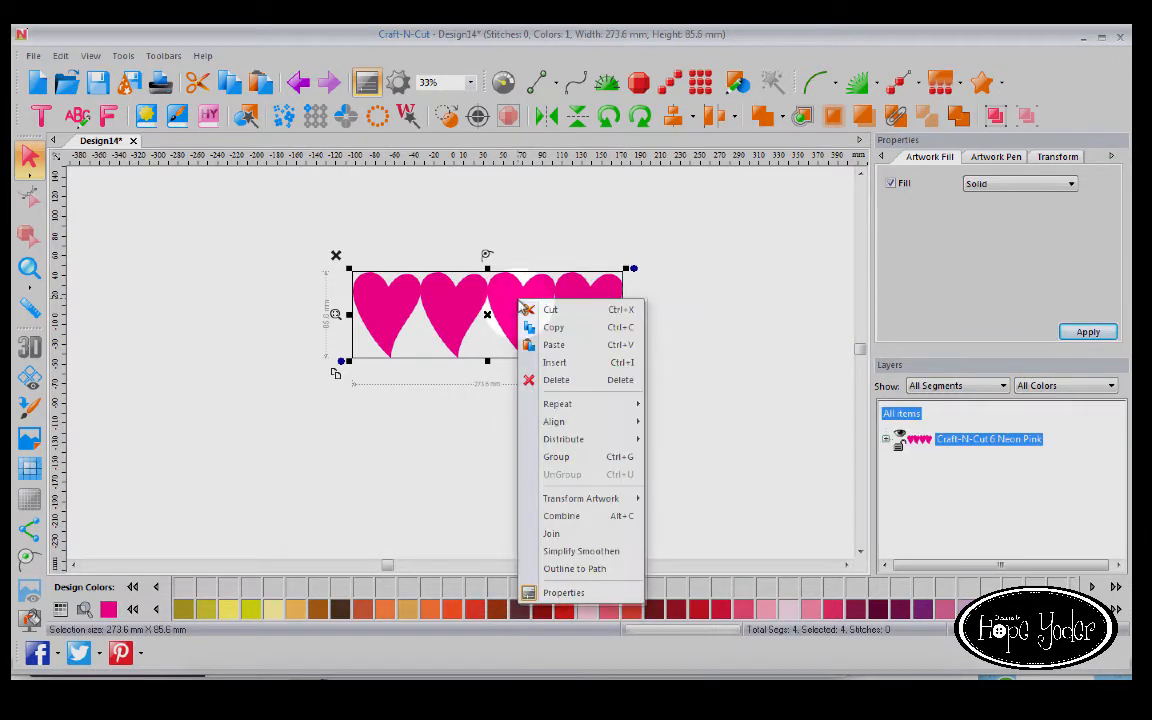
mouse_move(557, 403)
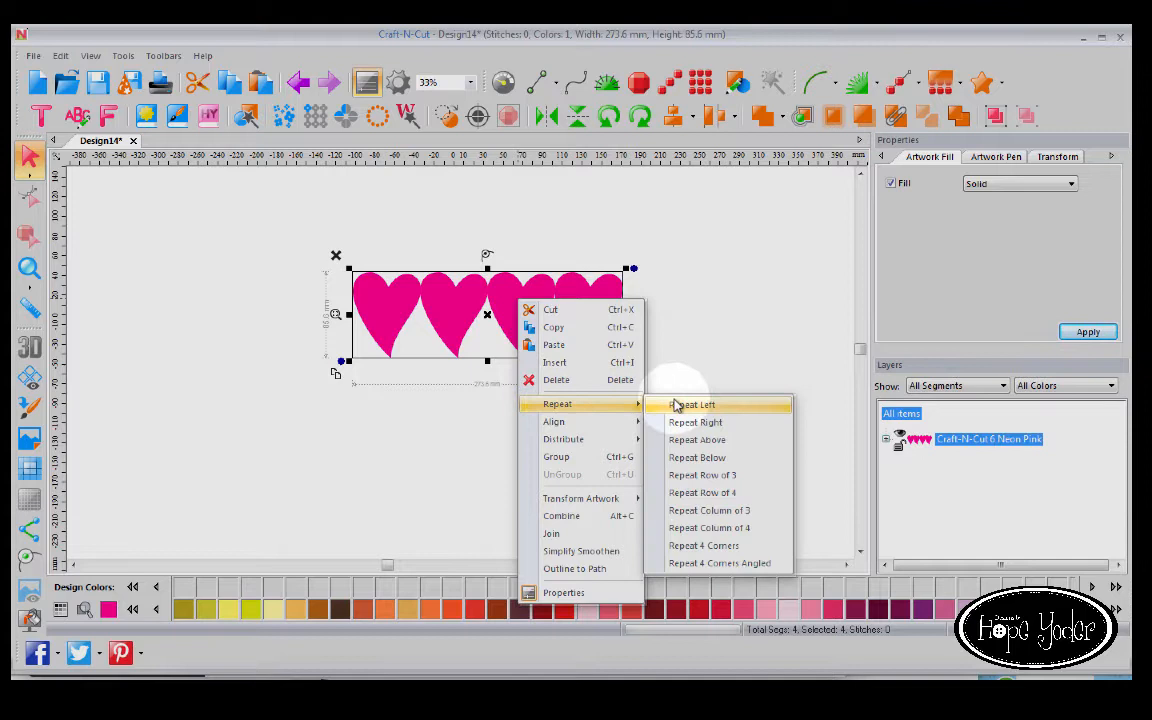
click(697, 457)
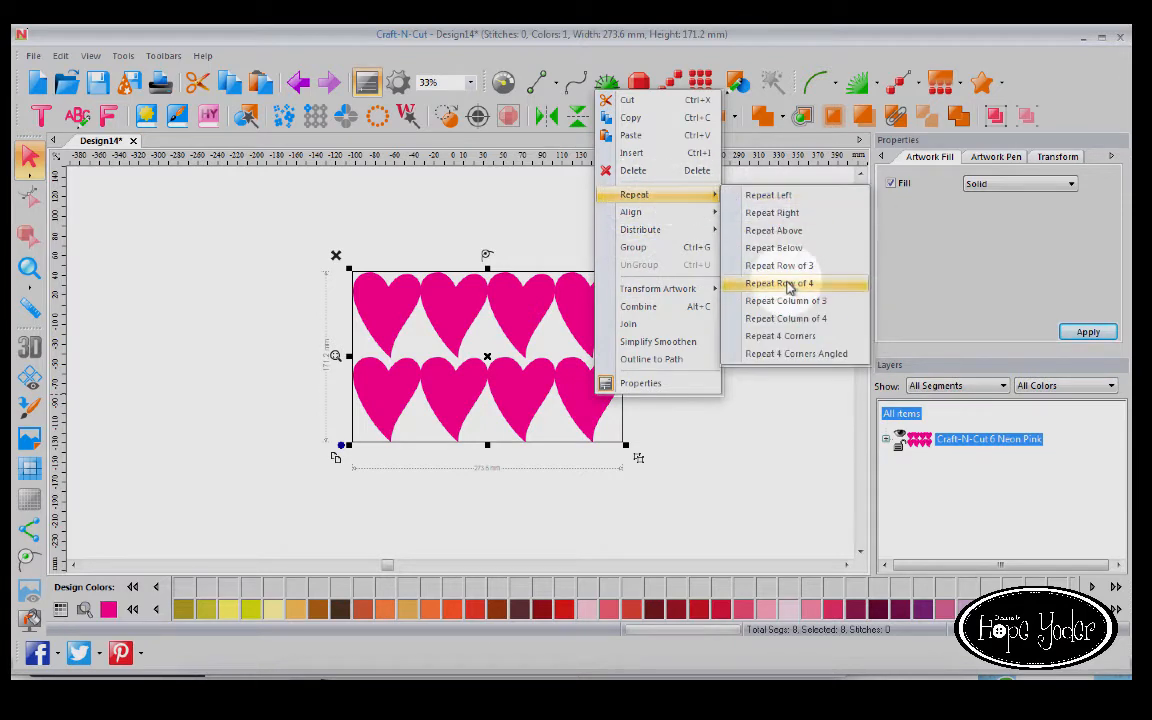
mouse_move(786, 300)
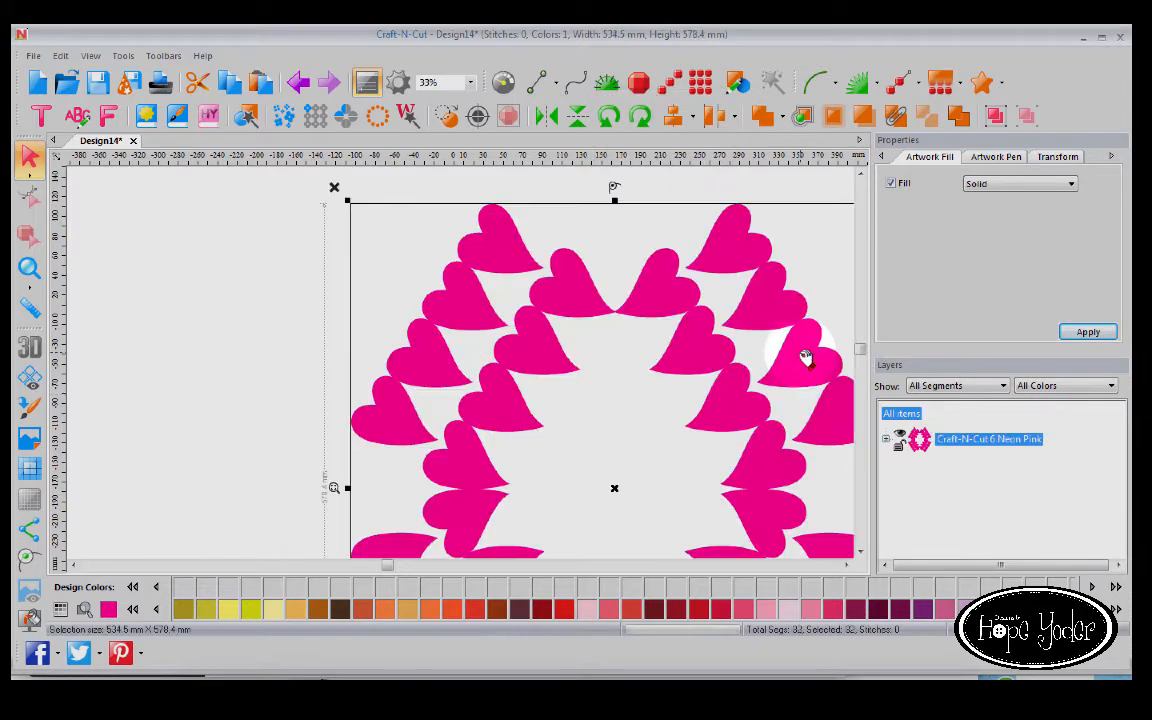
click(29, 272)
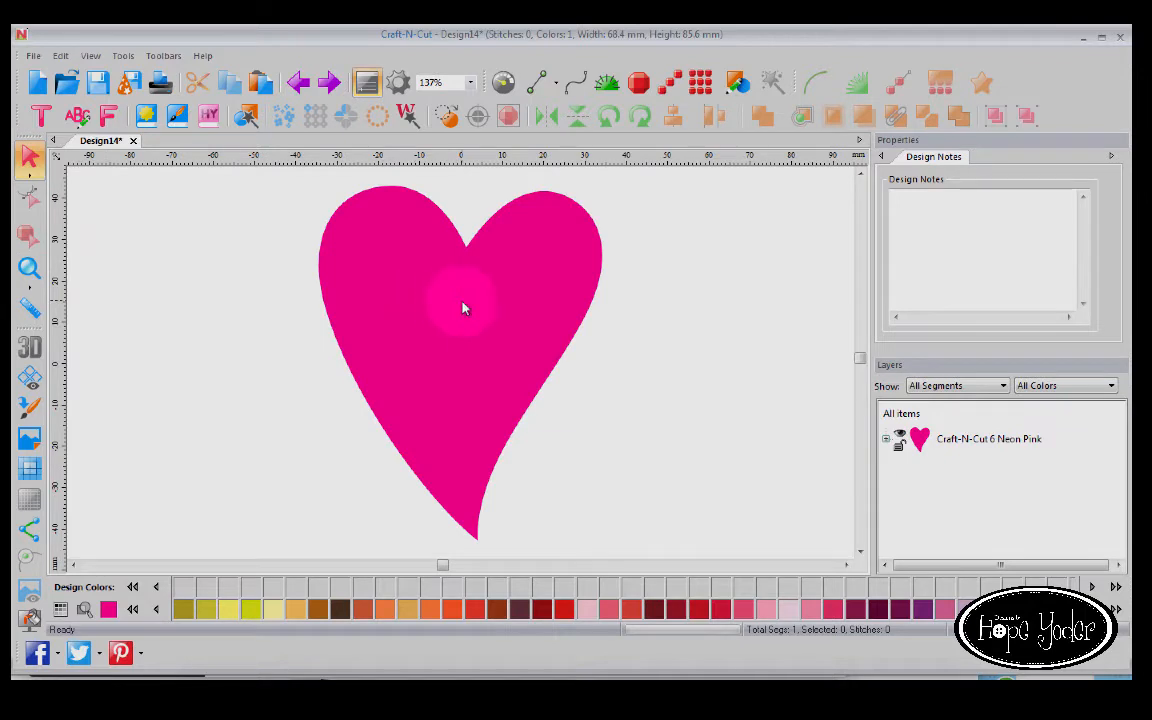
Repeat the heart with Repeat 4 Corners into four hearts meeting at their points.
right_click(463, 308)
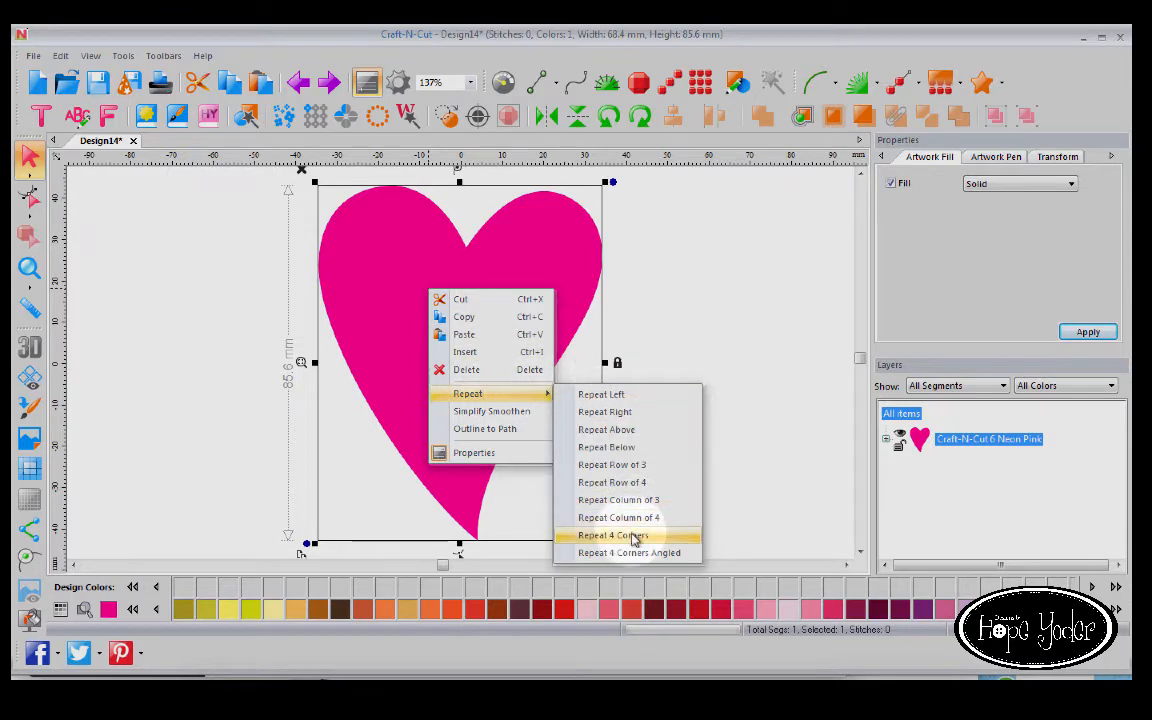
click(613, 535)
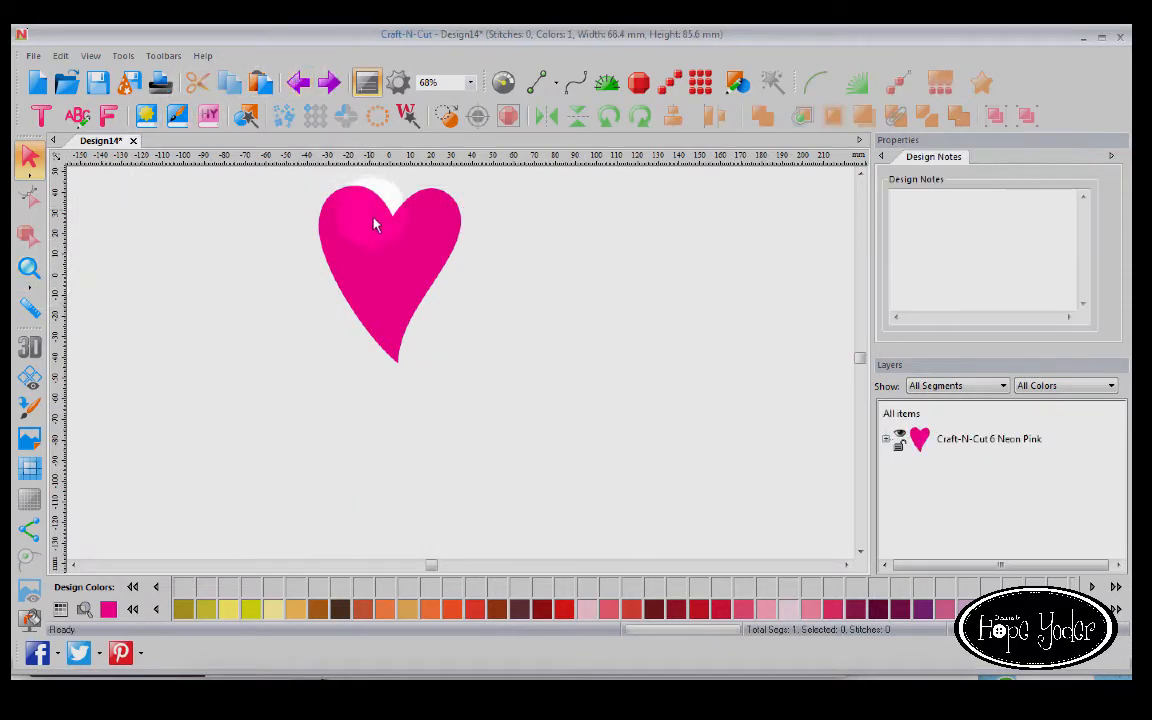
right_click(375, 225)
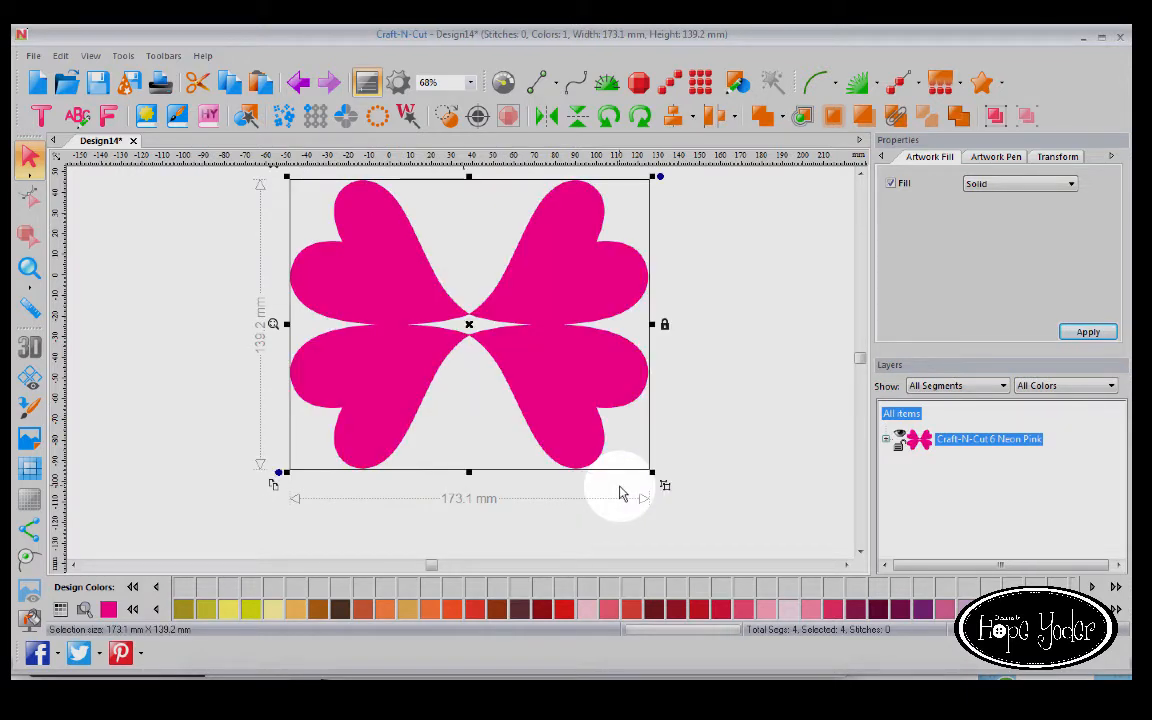
mouse_move(687, 360)
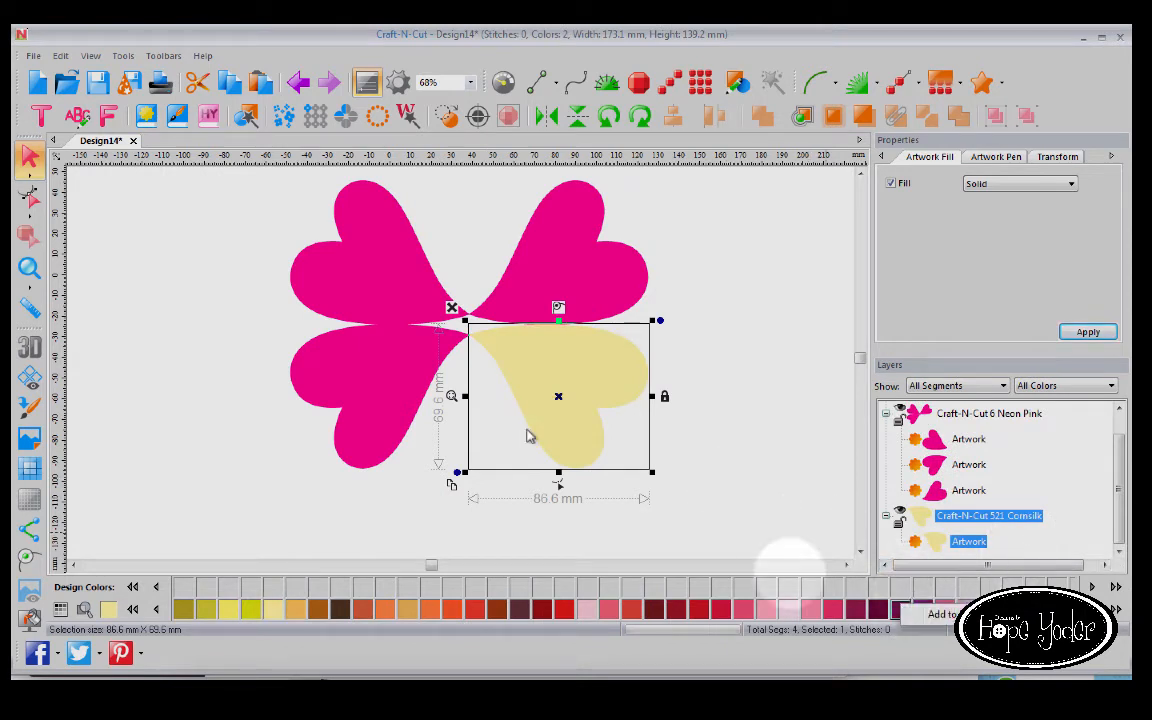
Recolour the selected hearts with new palette colours.
click(835, 608)
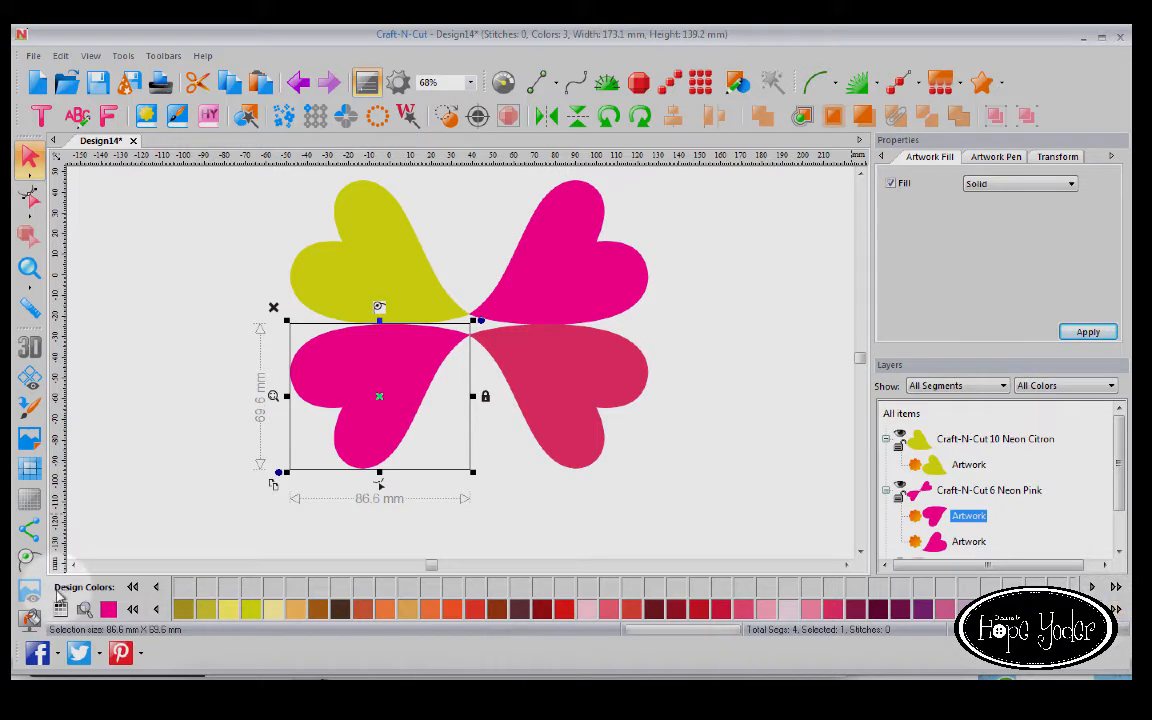
click(157, 609)
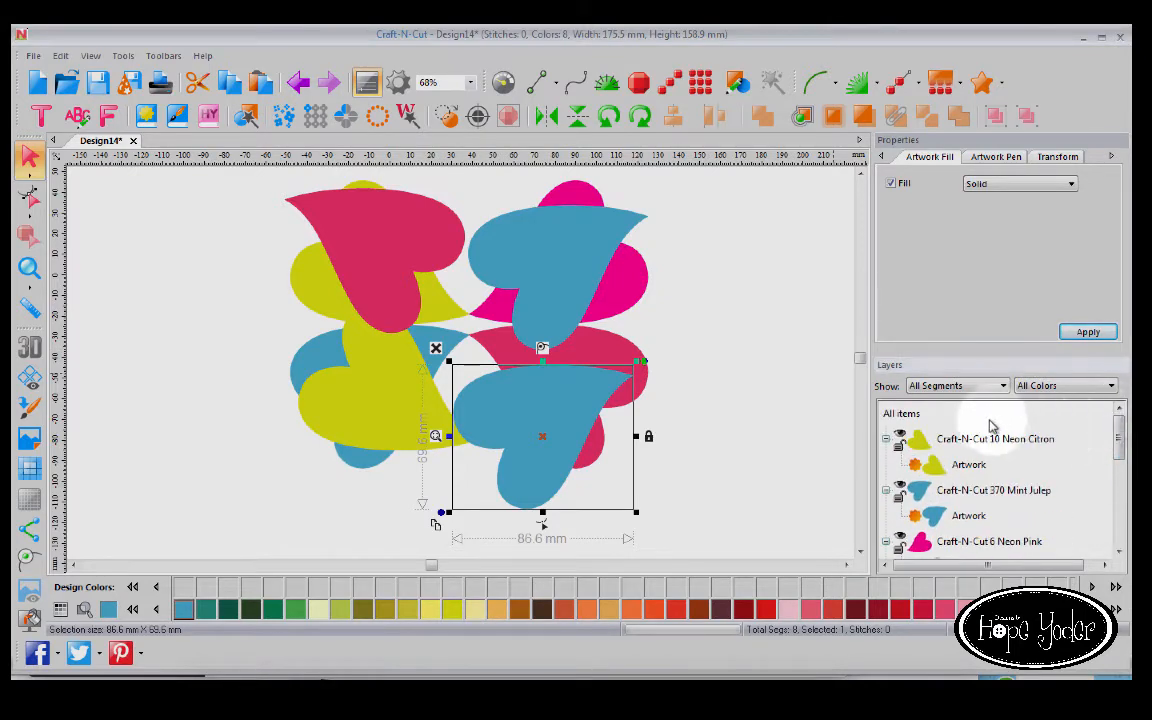
Select all hearts and run Tools > Color Sort, leaving seven colours.
right_click(901, 413)
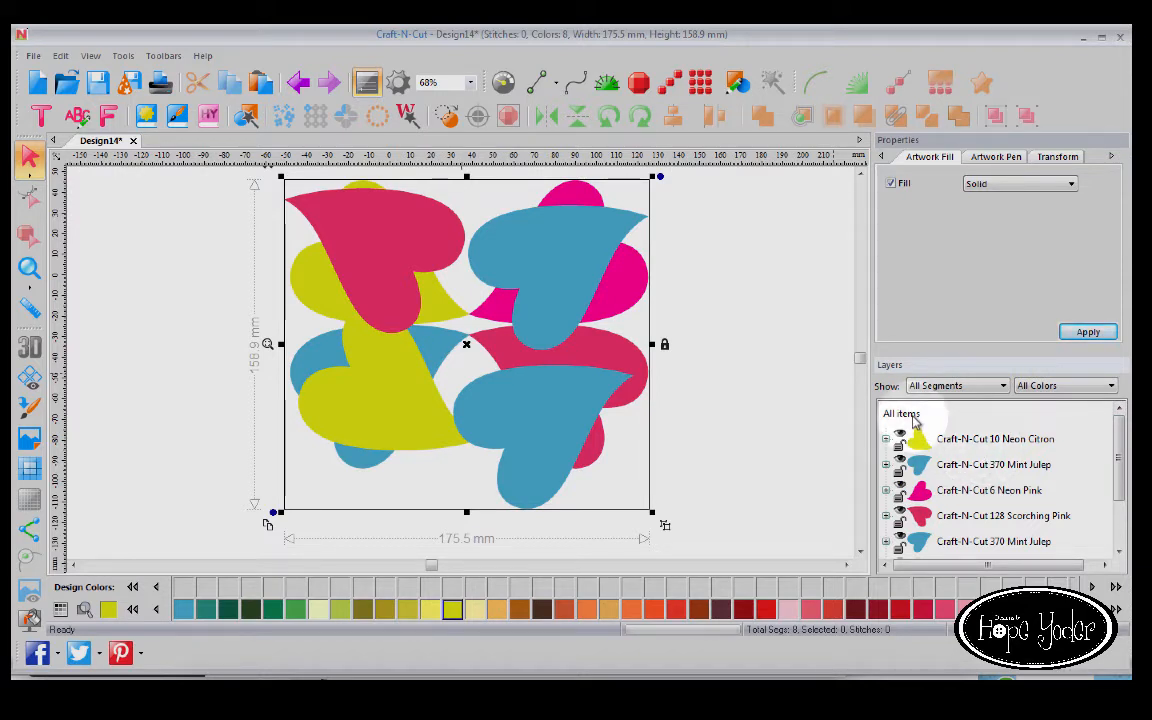
click(901, 413)
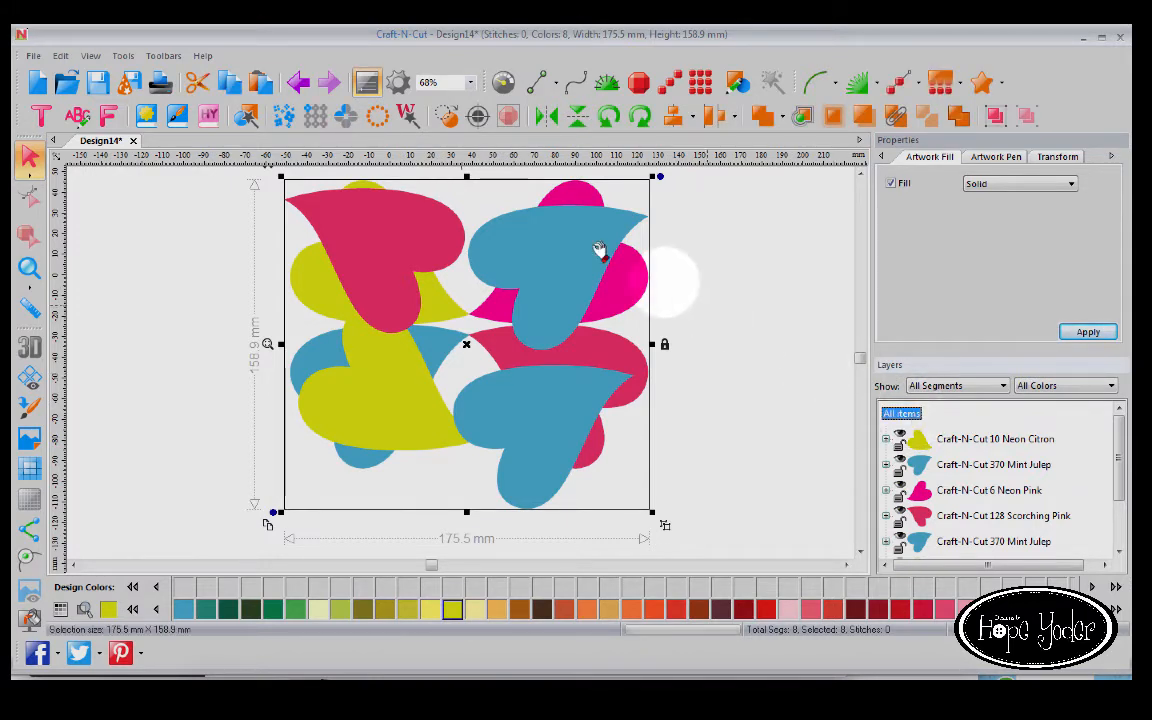
click(122, 55)
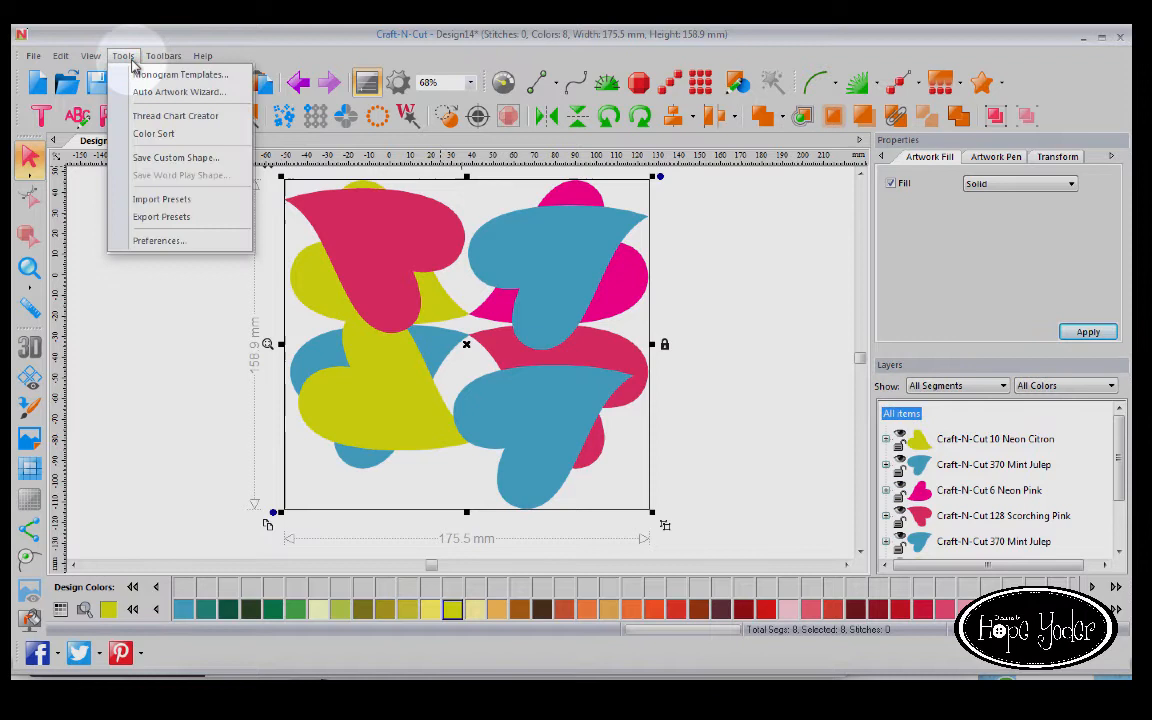
mouse_move(153, 133)
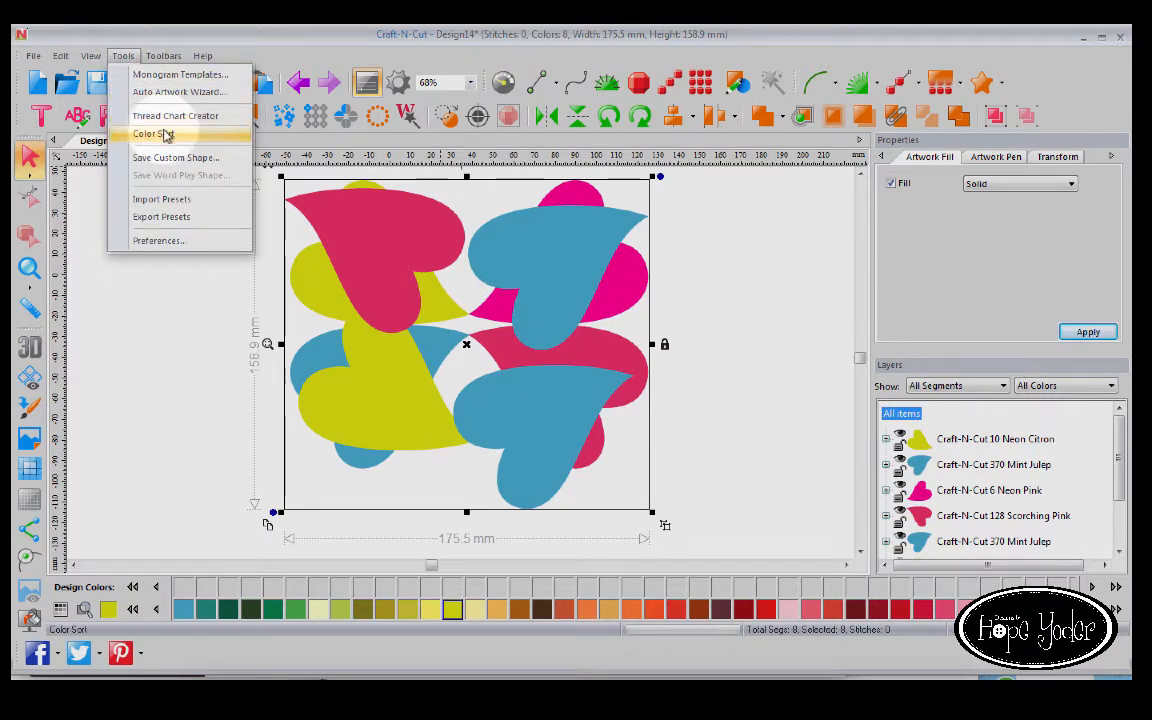
mouse_move(193, 140)
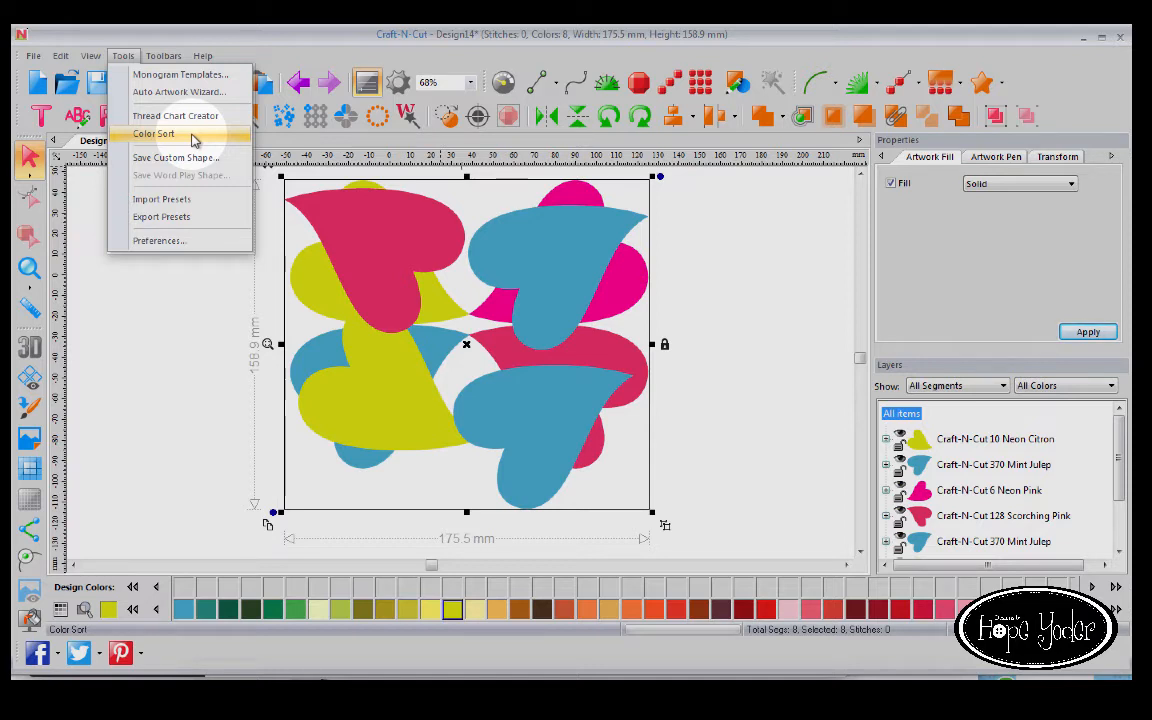
click(154, 133)
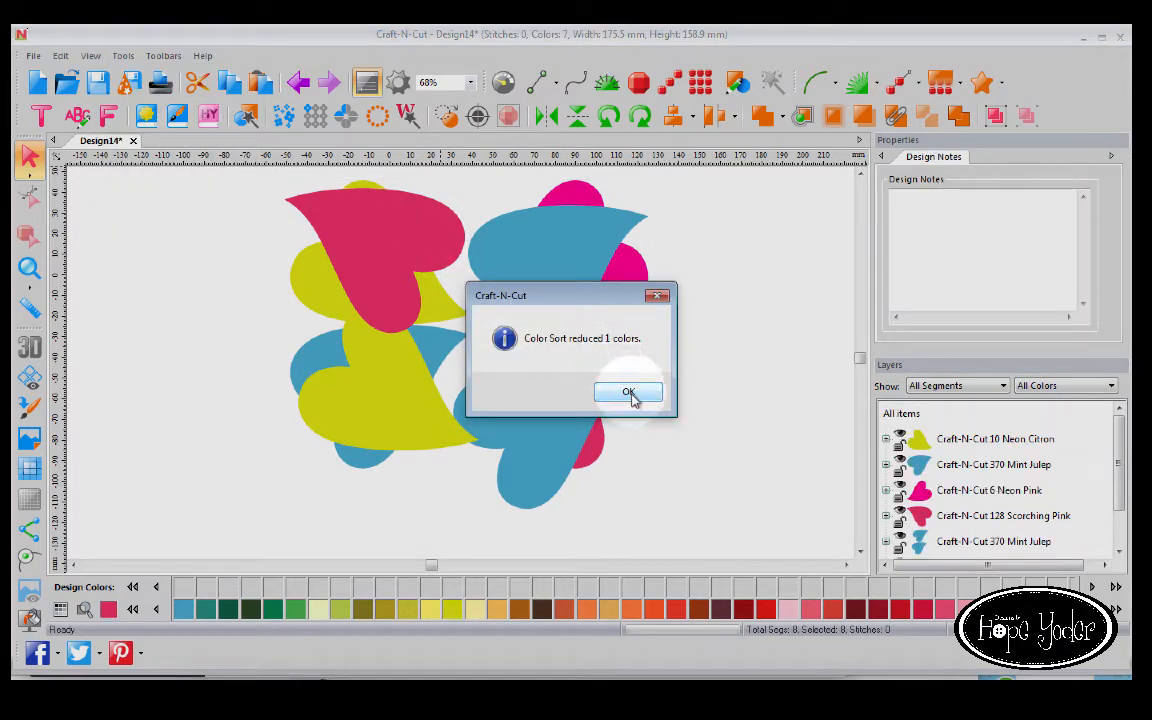
Dismiss the sort message and run Color Sort again, collapsing the design to four colours.
click(628, 391)
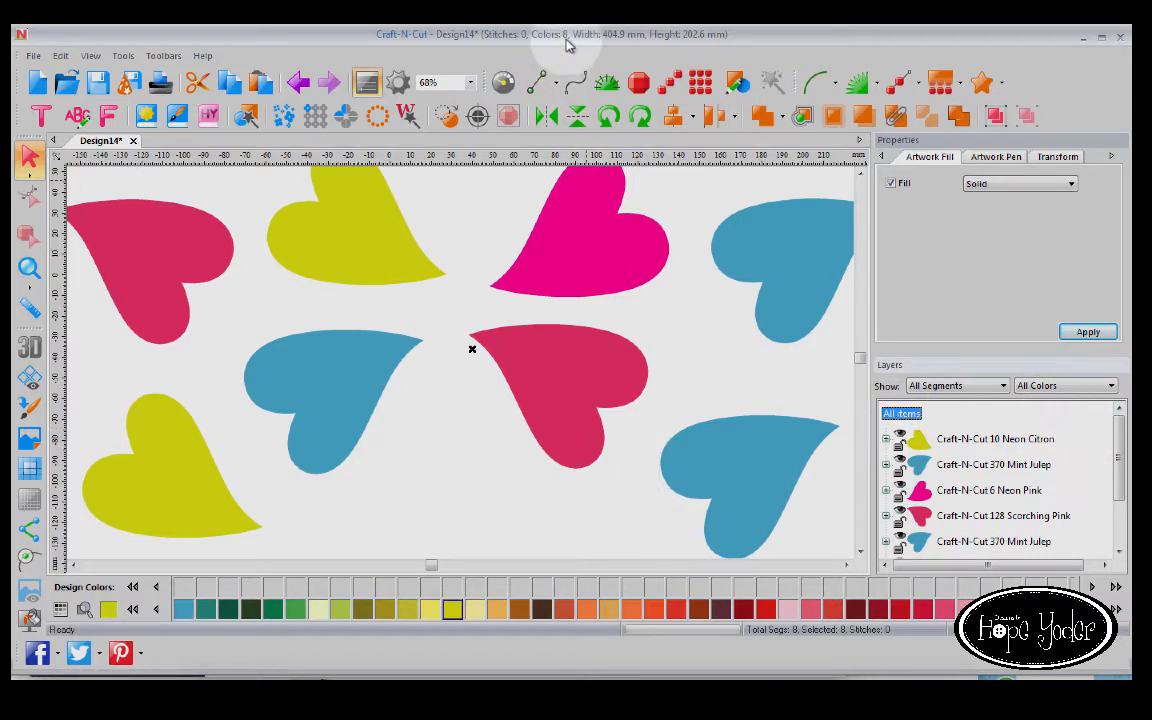
mouse_move(338, 40)
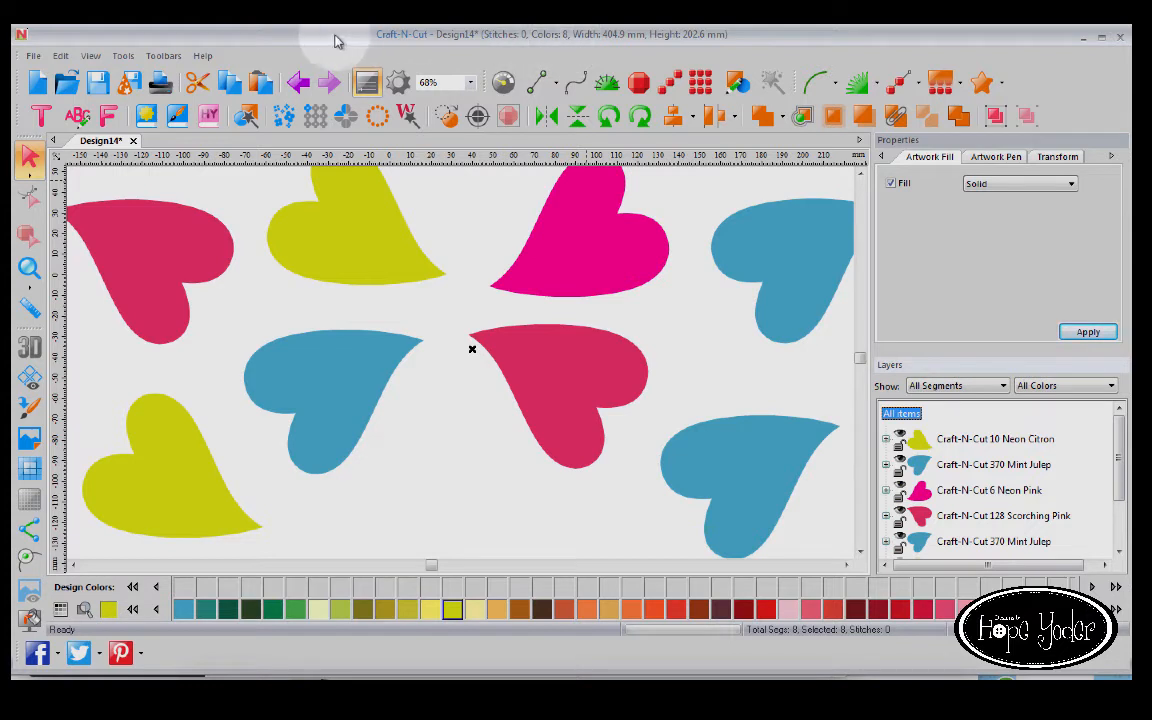
click(123, 55)
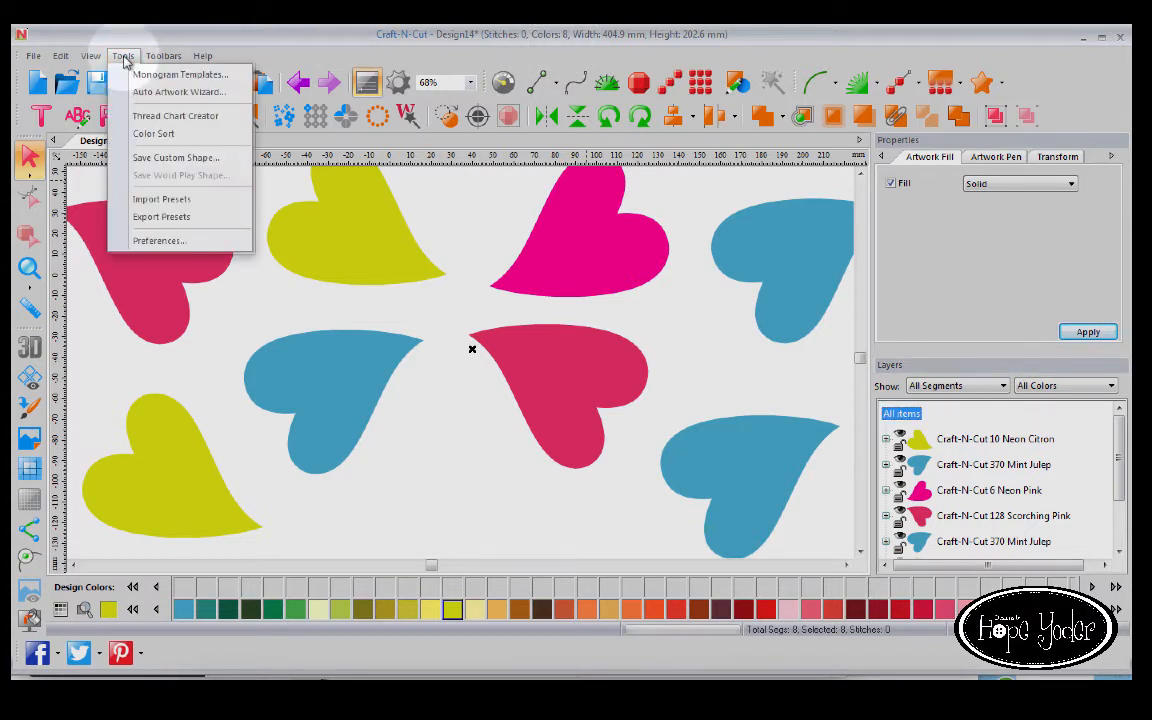
mouse_move(154, 133)
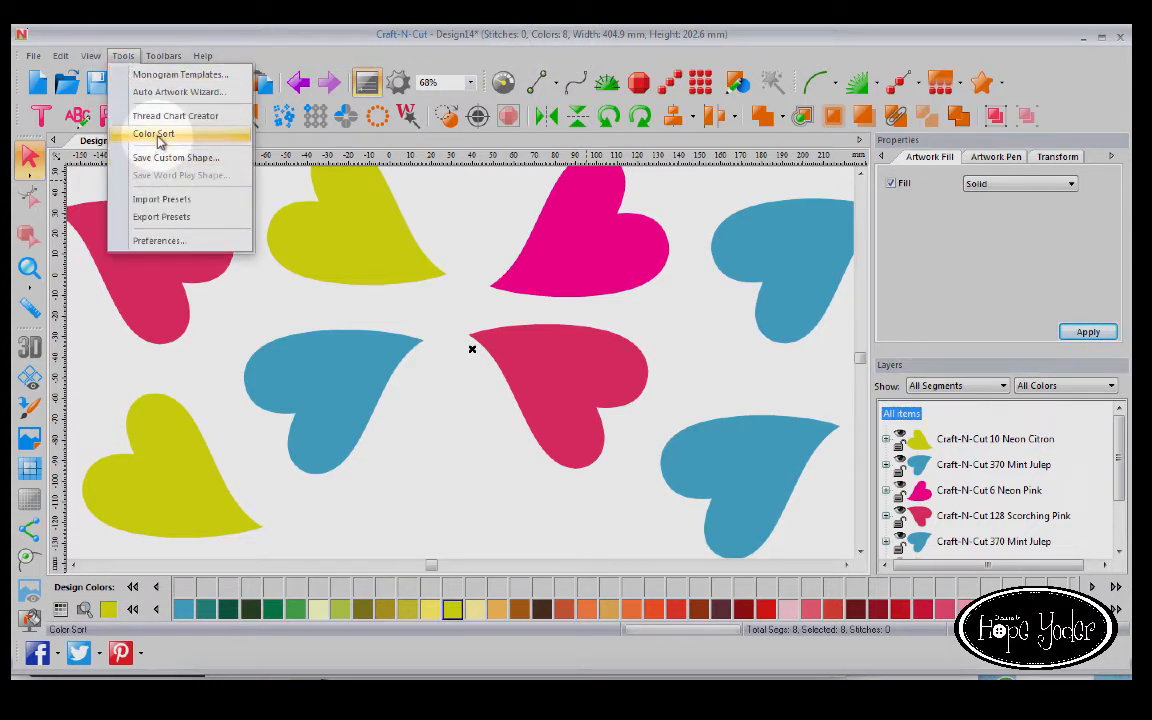
click(154, 133)
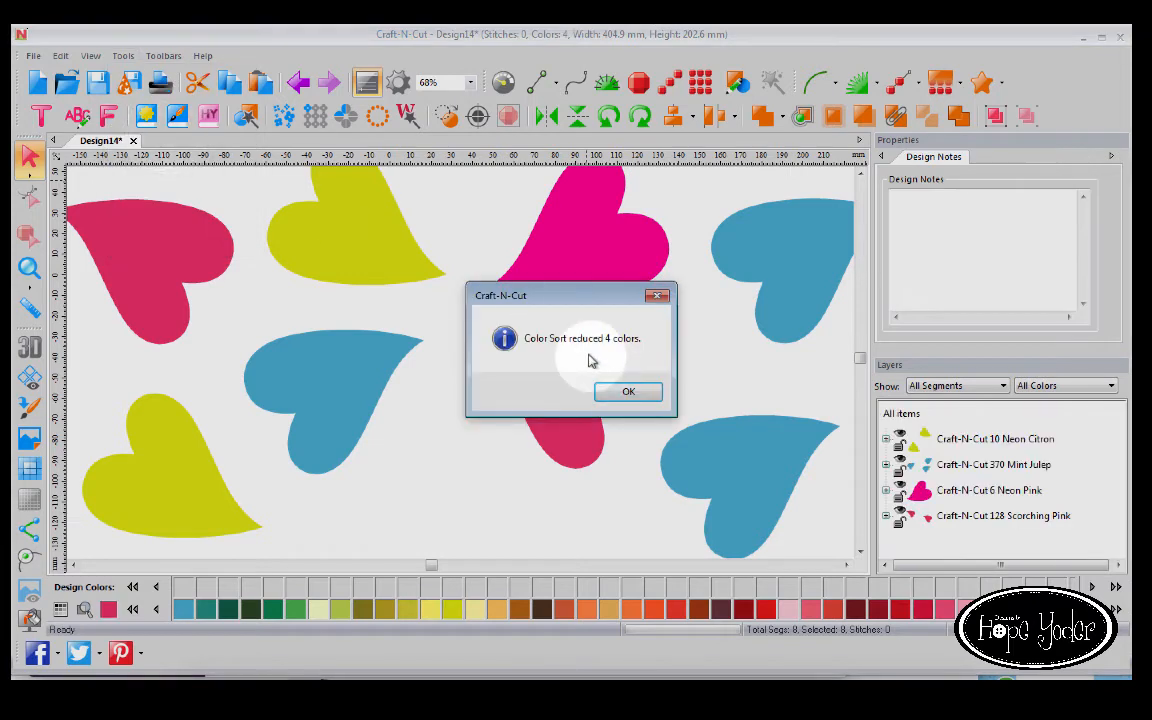
click(628, 391)
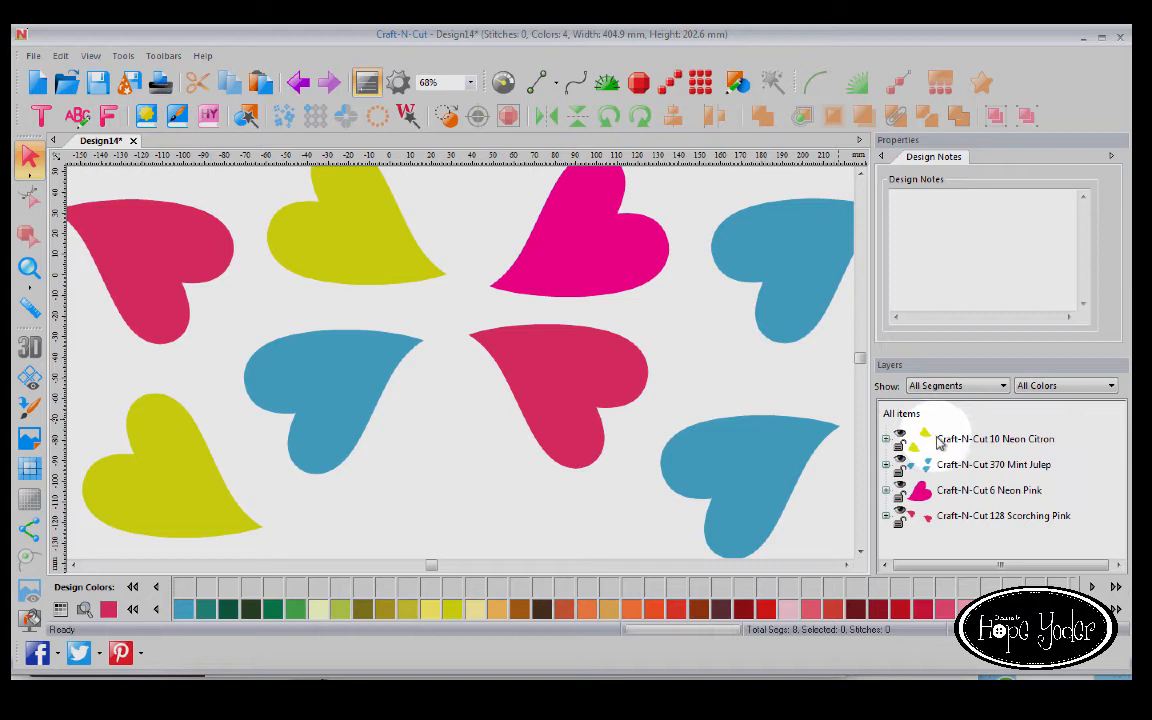
mouse_move(950, 490)
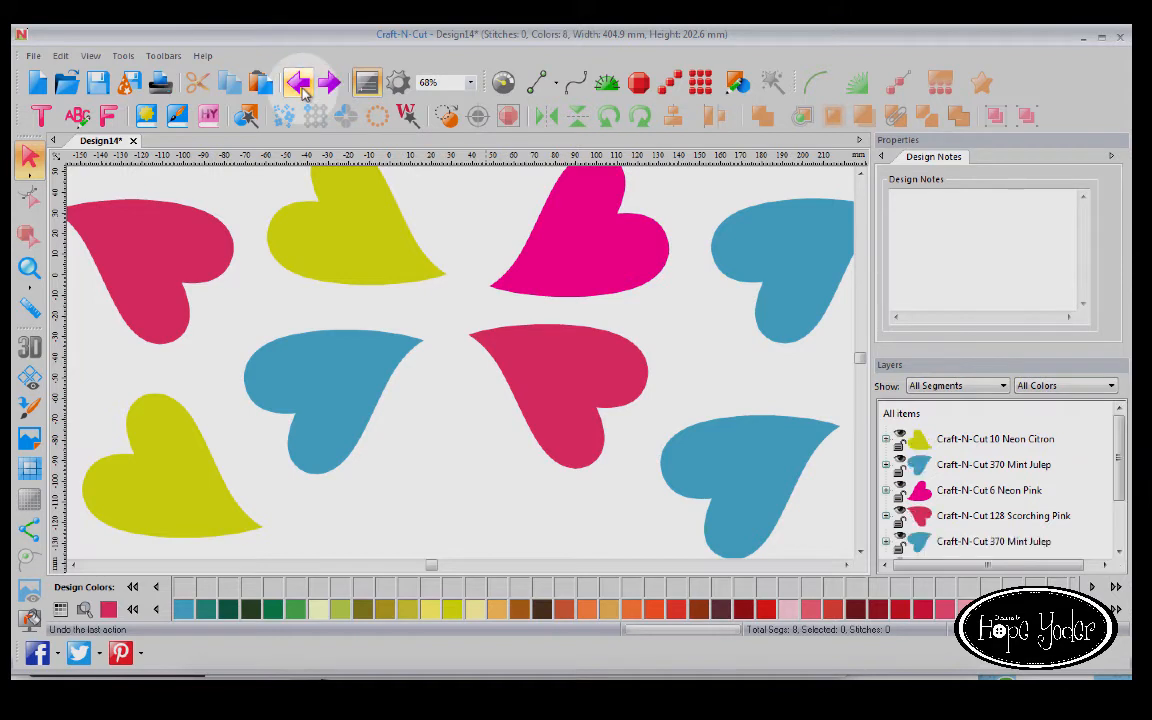
scroll(down, 3)
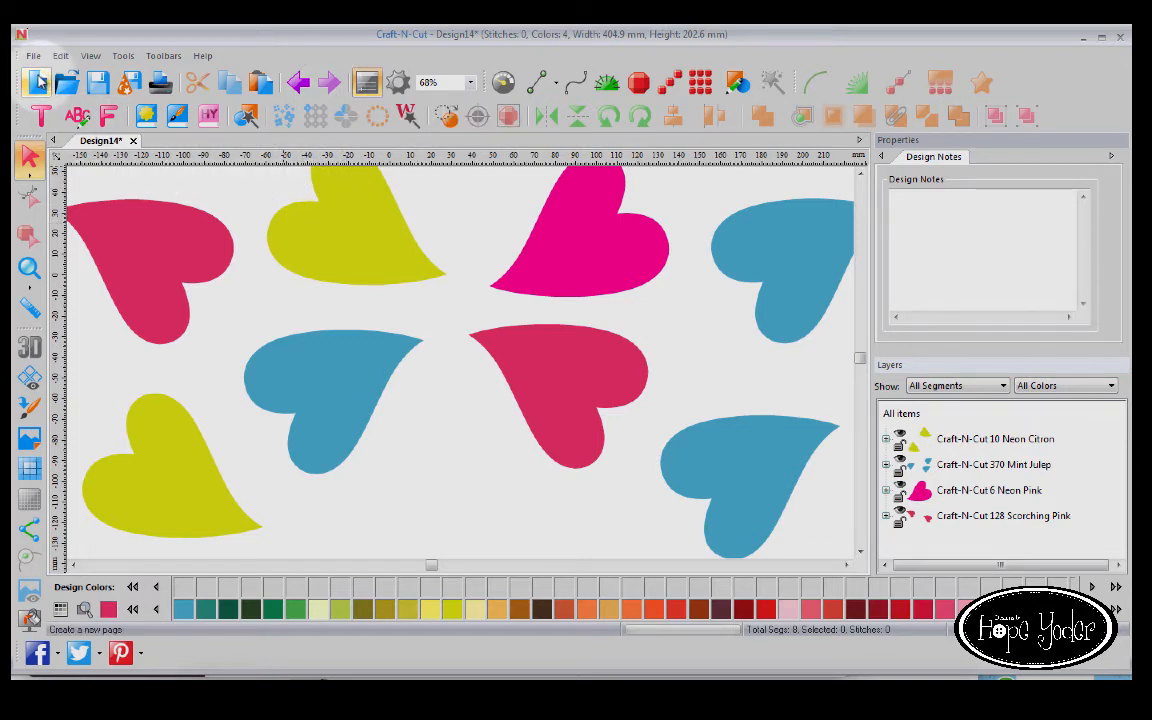
Start a new design and place the key-lime letter B from the Alphabet shapes.
click(35, 83)
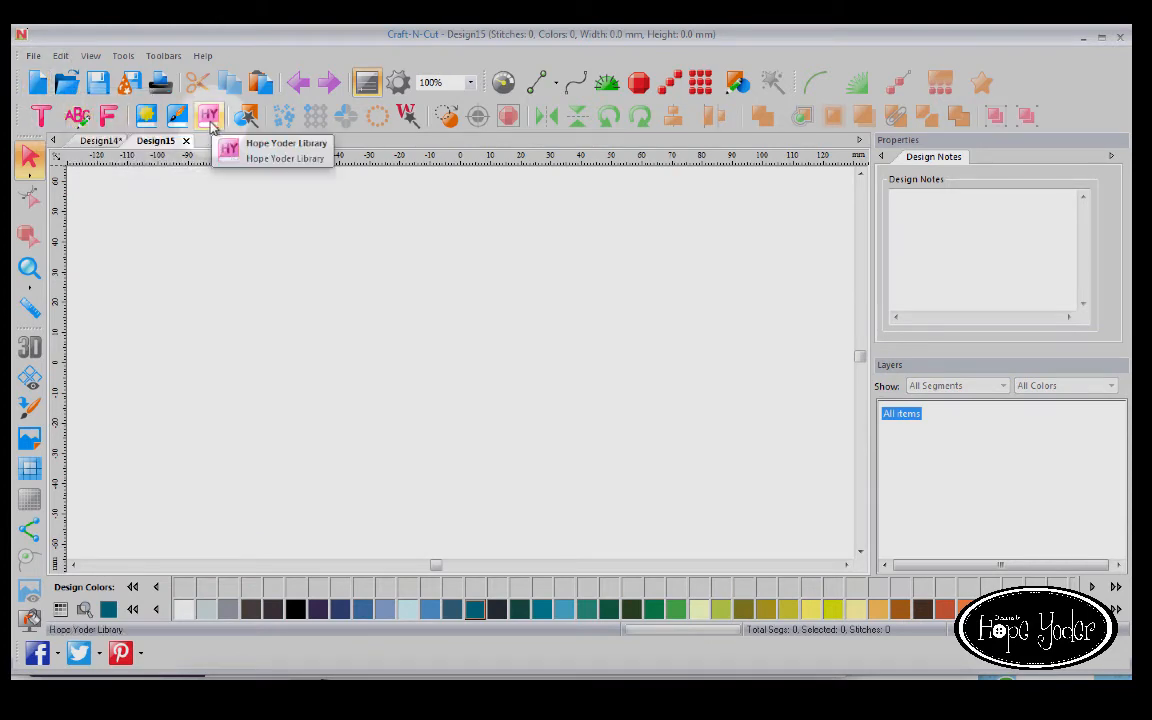
click(145, 116)
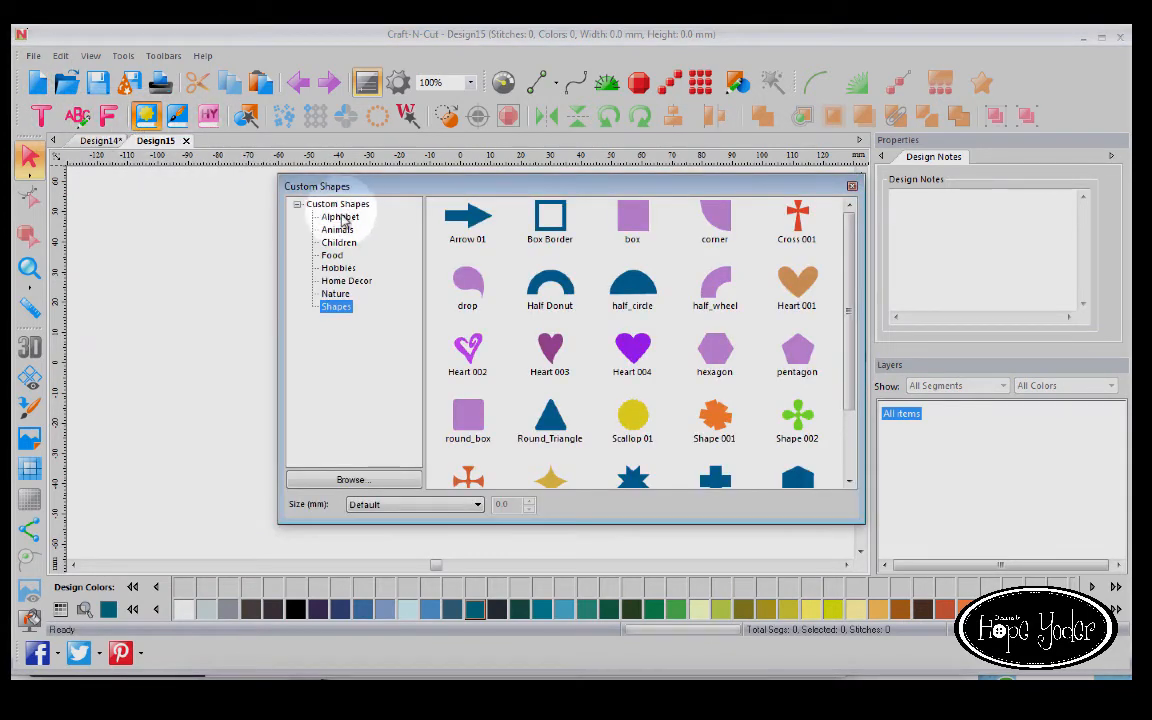
click(340, 216)
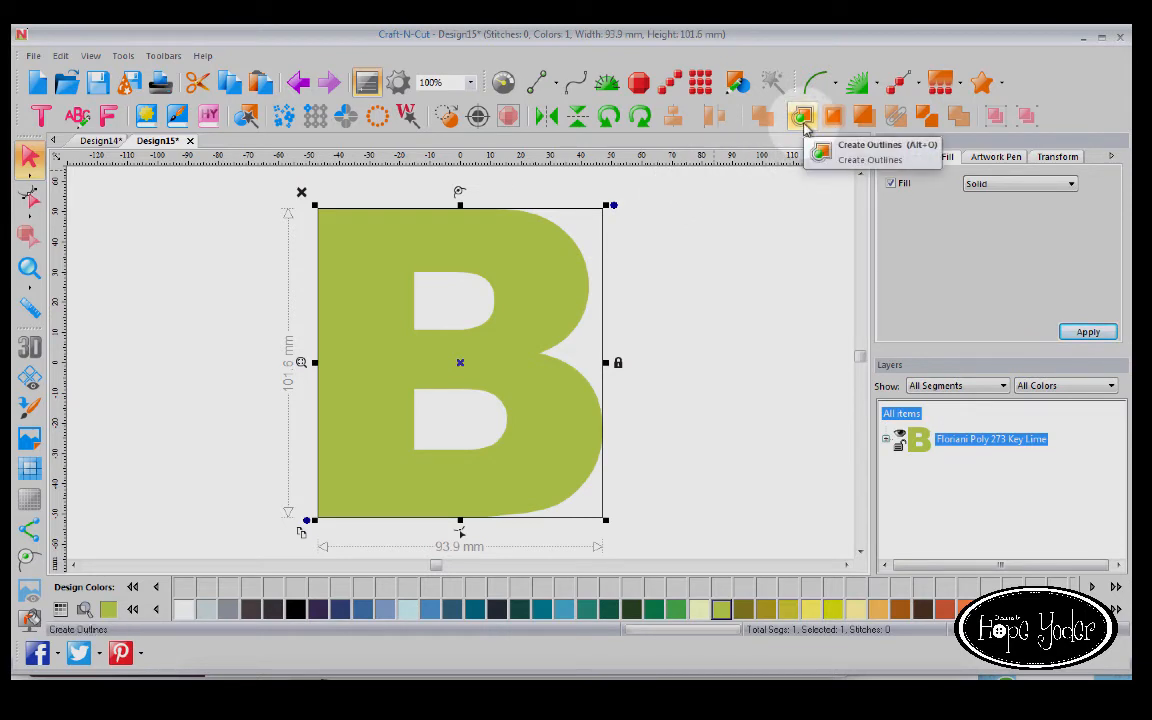
mouse_move(833, 117)
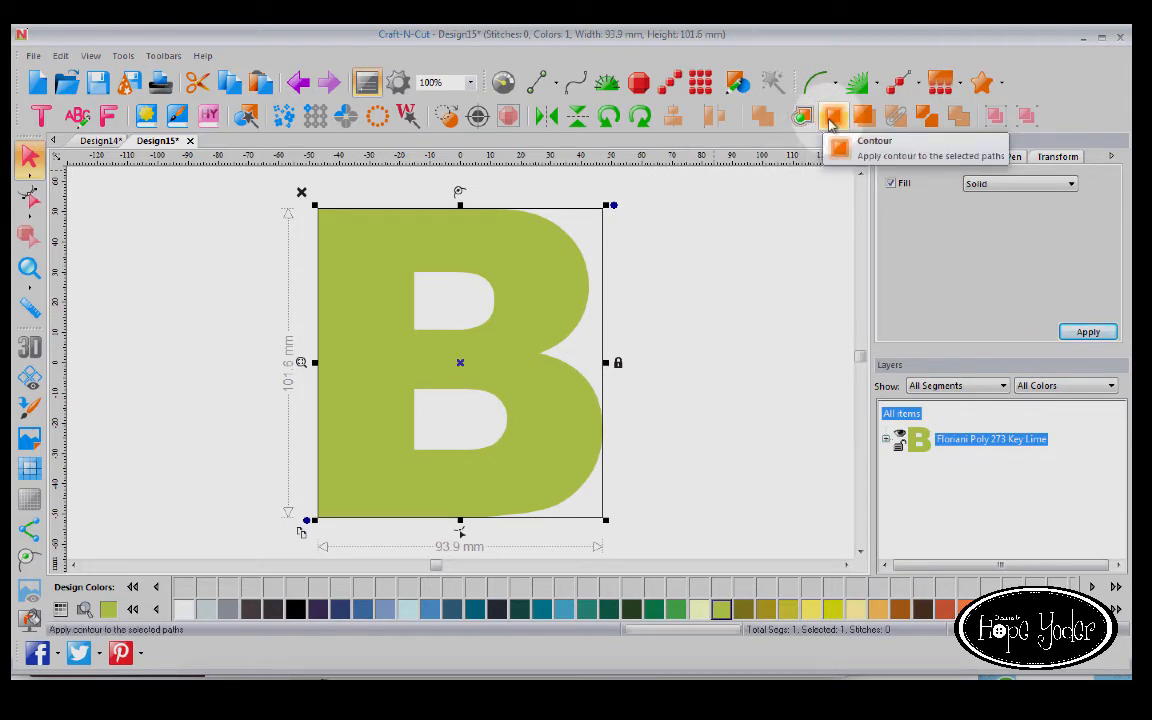
Contour the B on both sides with round corners and fewer ripples, and recolour it Golden Glow.
click(833, 116)
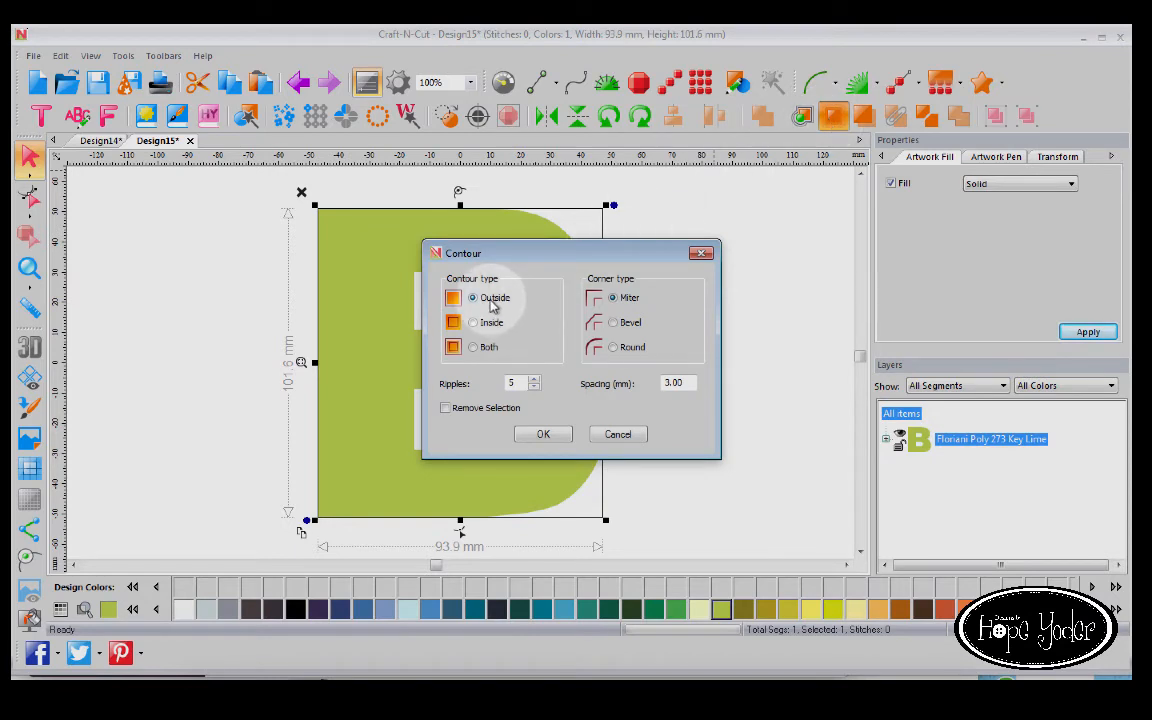
click(473, 322)
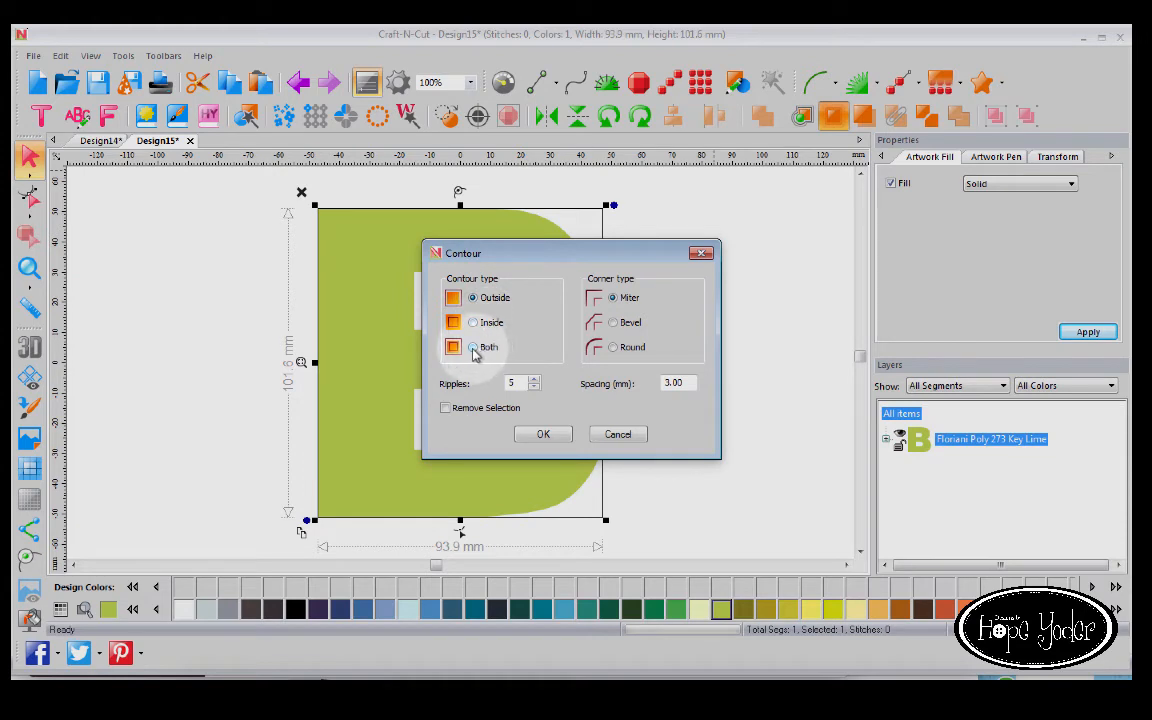
click(473, 346)
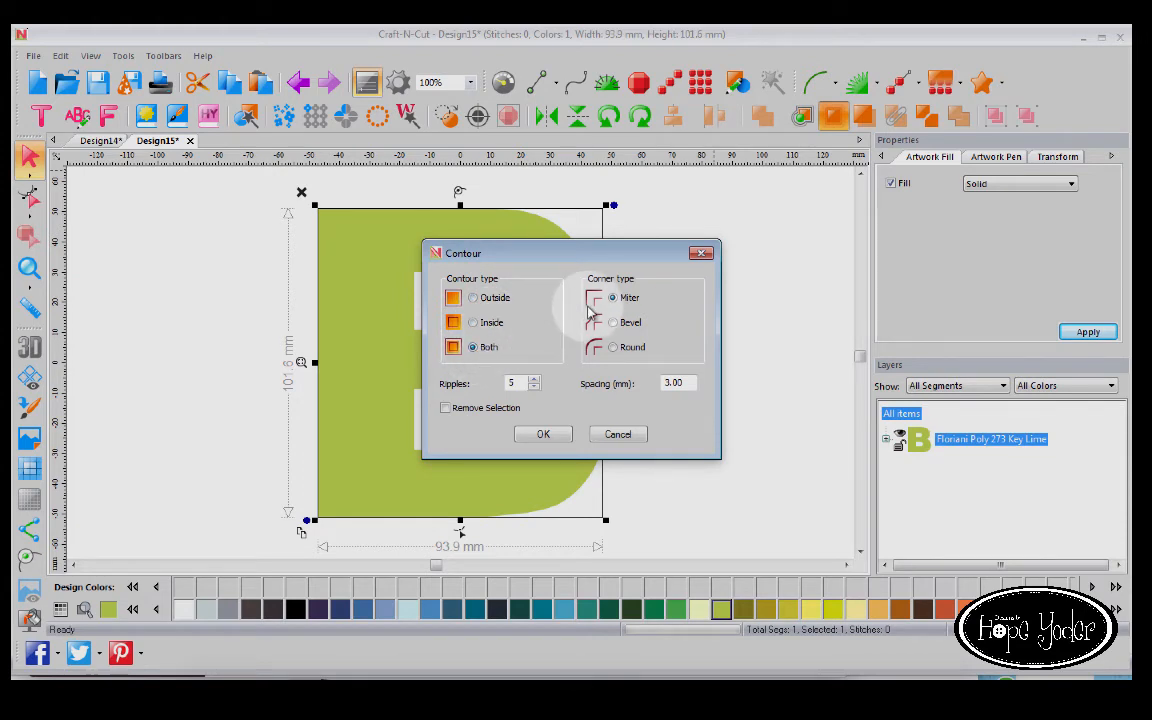
click(613, 322)
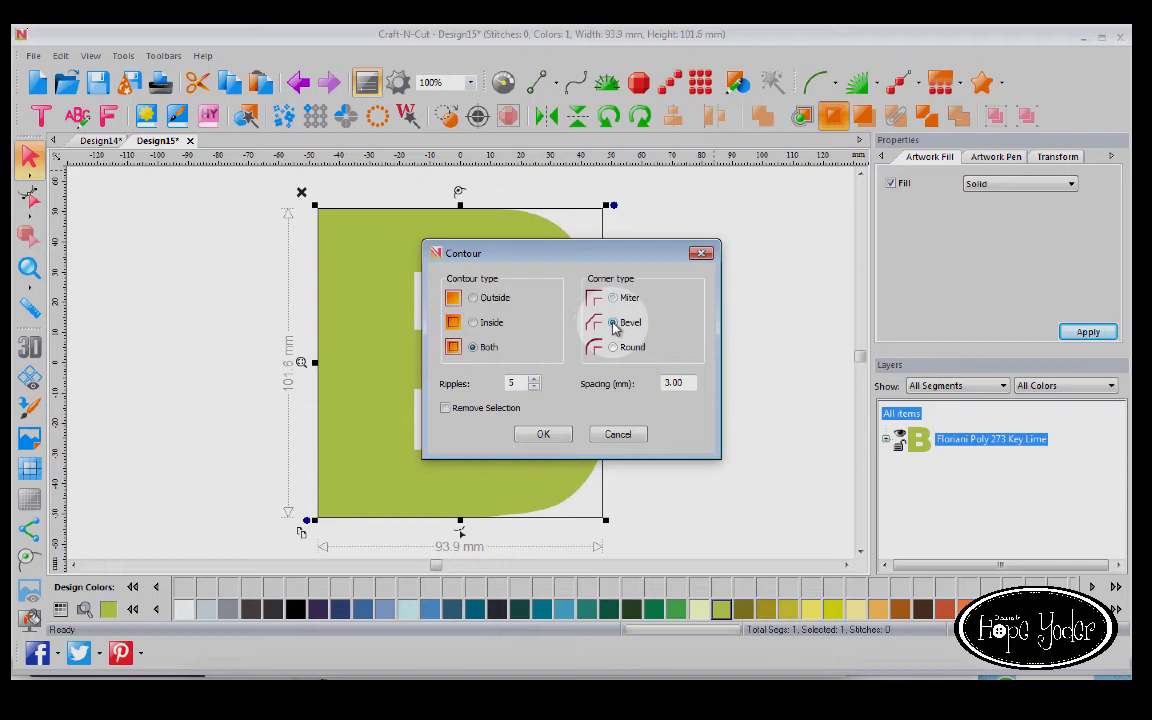
click(613, 347)
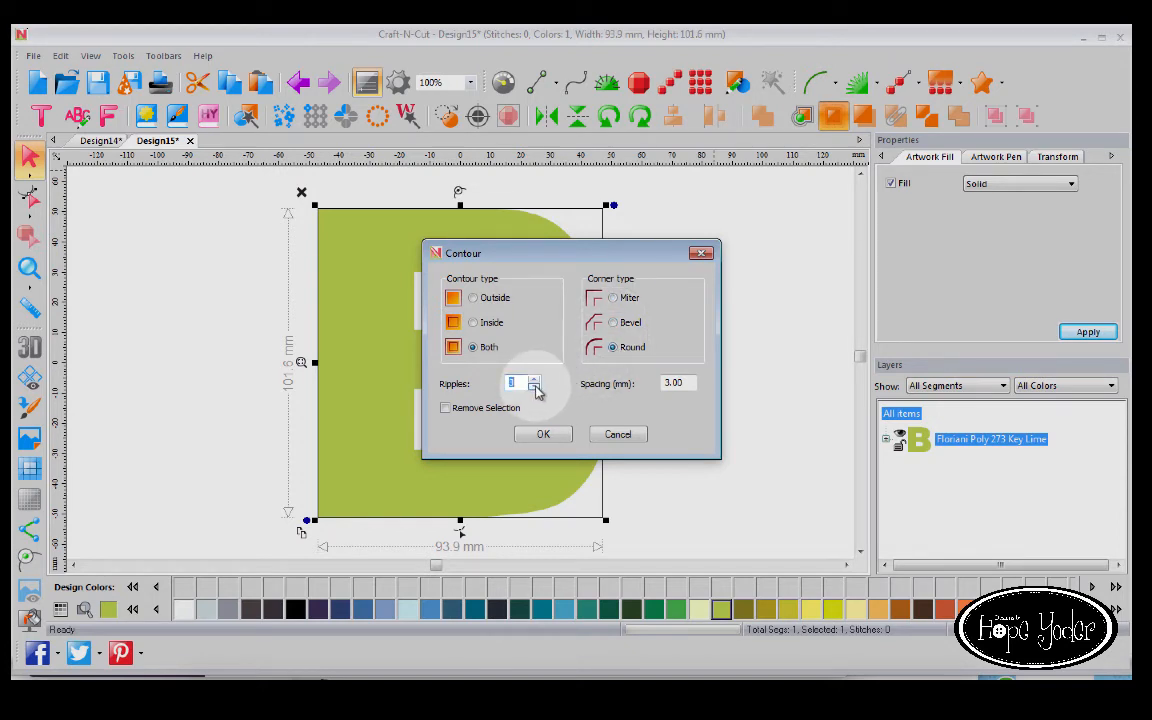
click(543, 433)
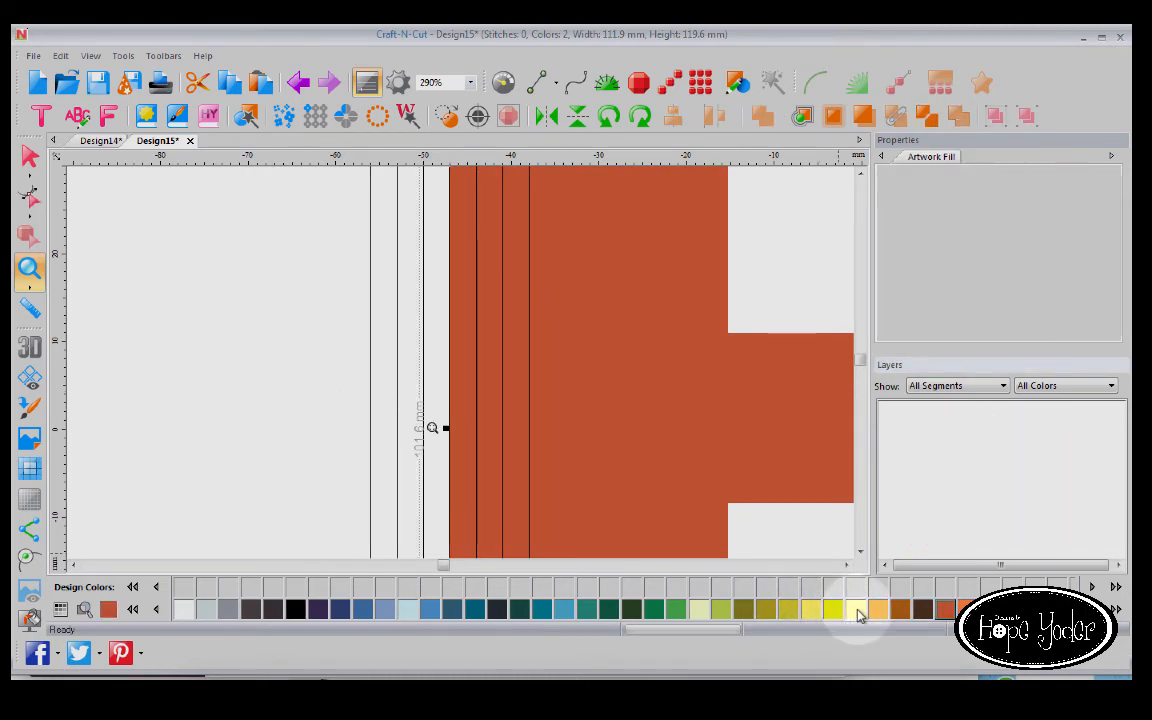
click(835, 610)
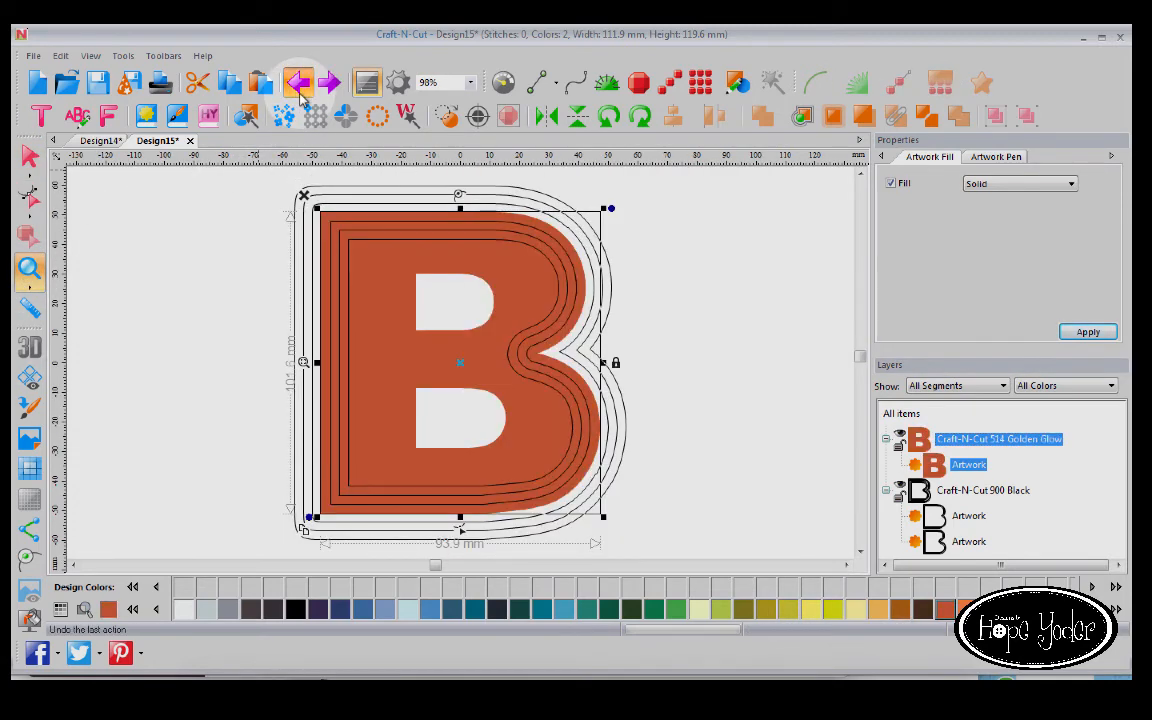
Undo the contoured B and place a light blue letter D from the Alphabet shapes.
click(299, 83)
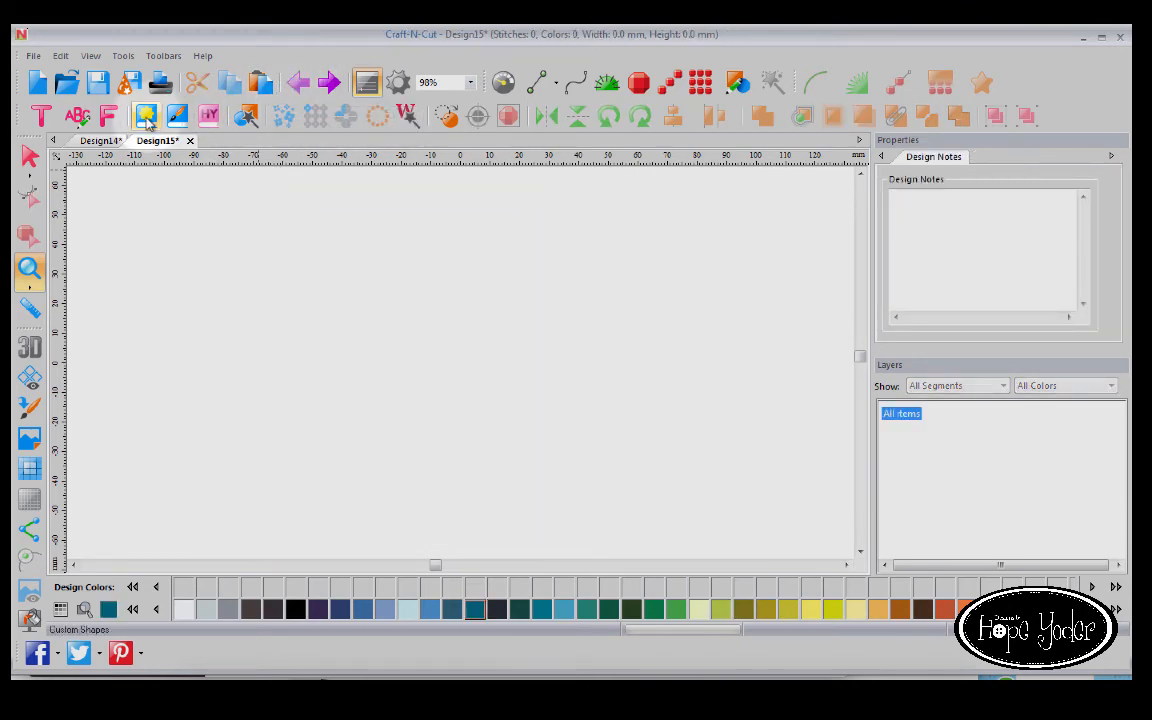
click(145, 116)
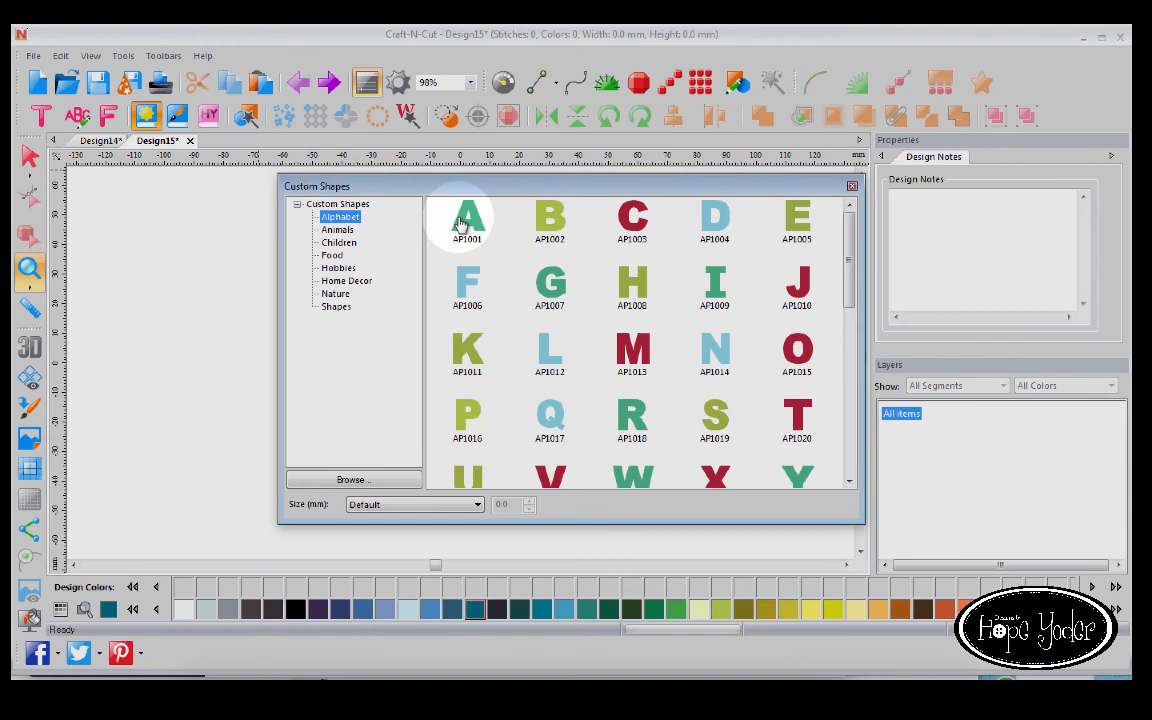
click(714, 218)
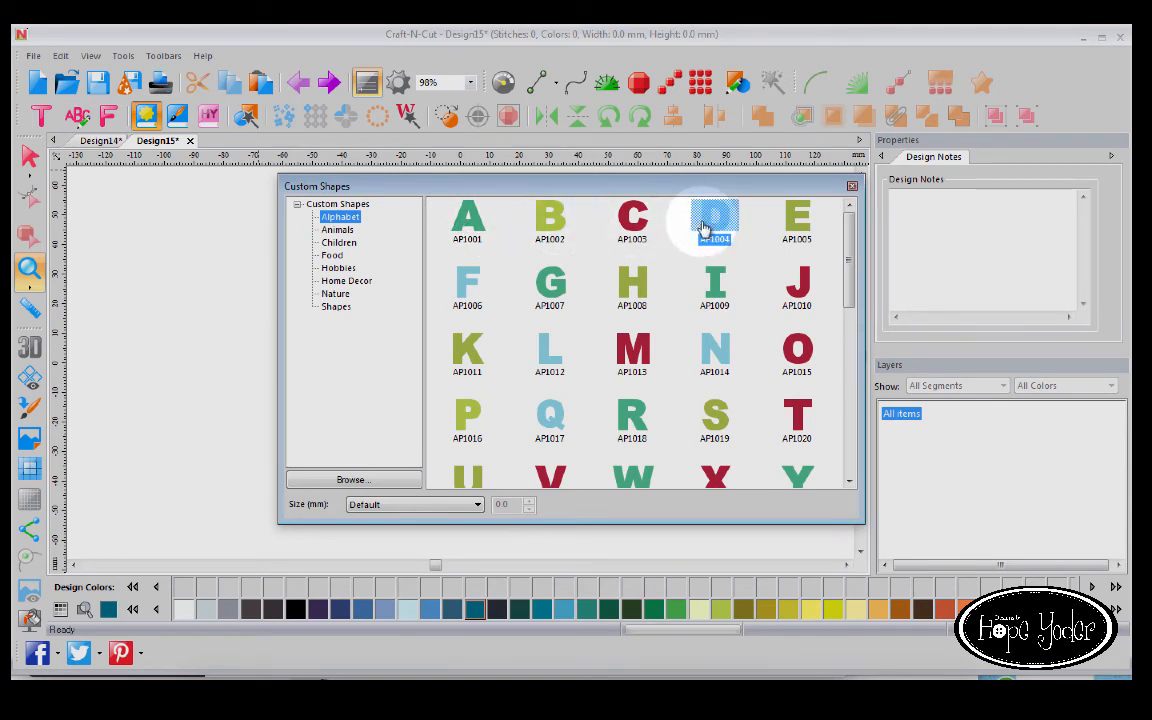
double_click(714, 218)
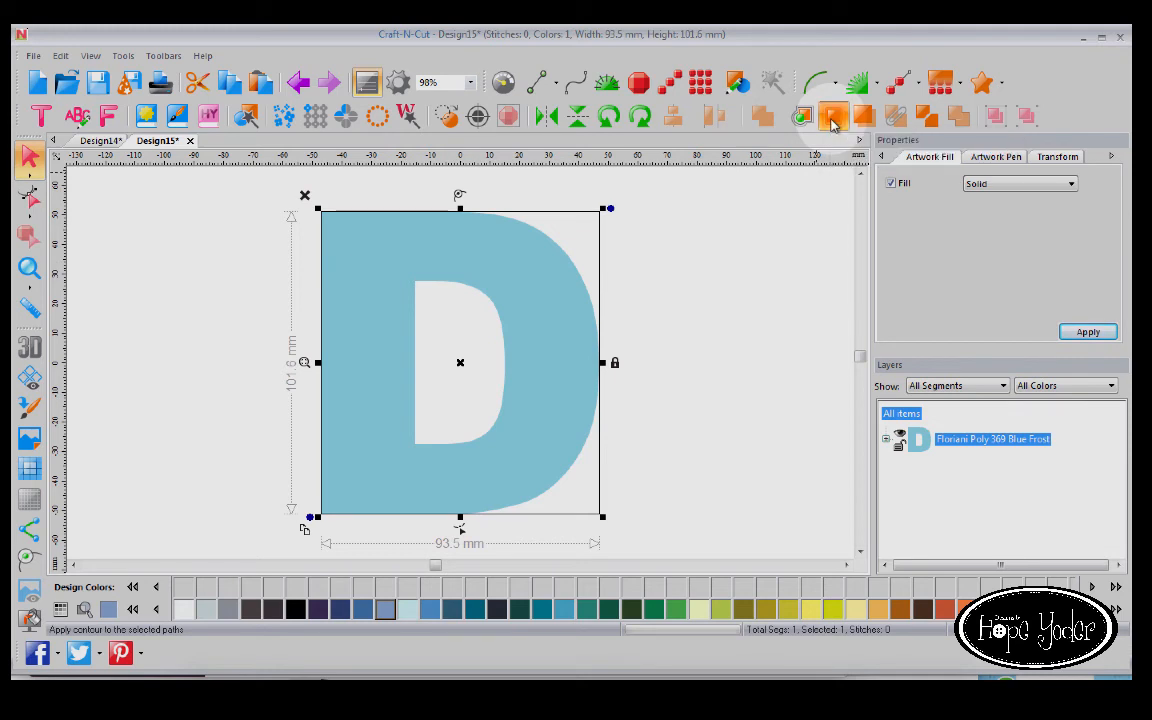
Add rounded three-ripple contours to the D and colour the D Green Gold.
click(833, 117)
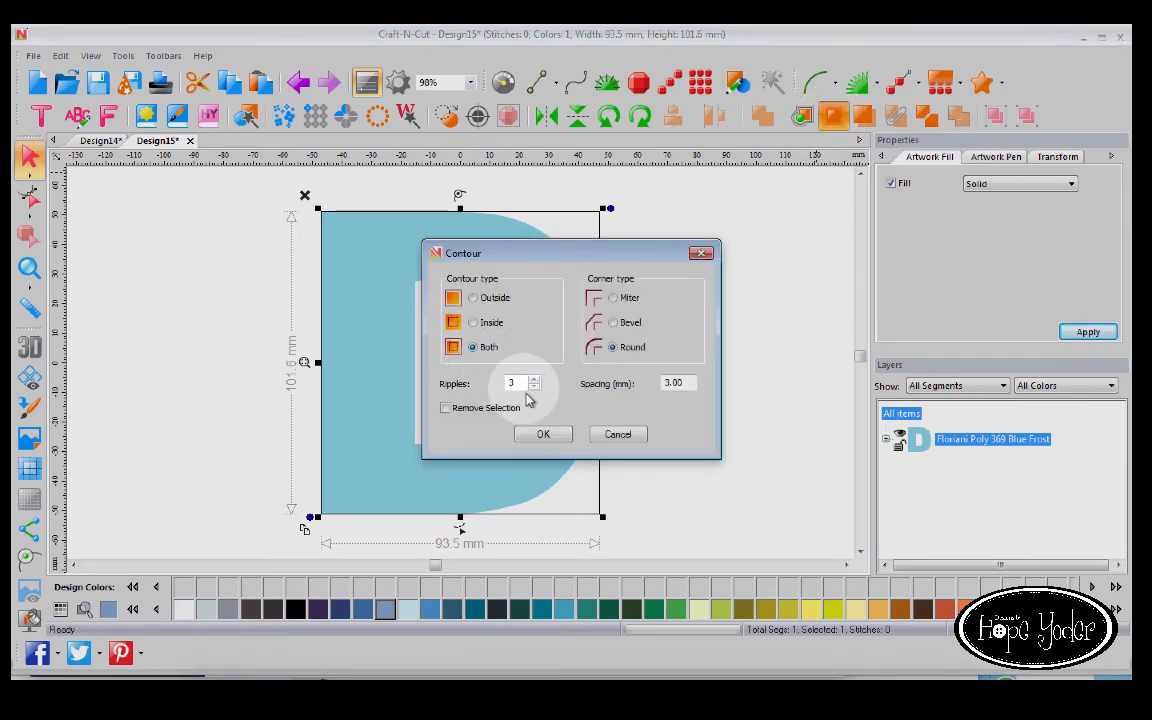
click(542, 433)
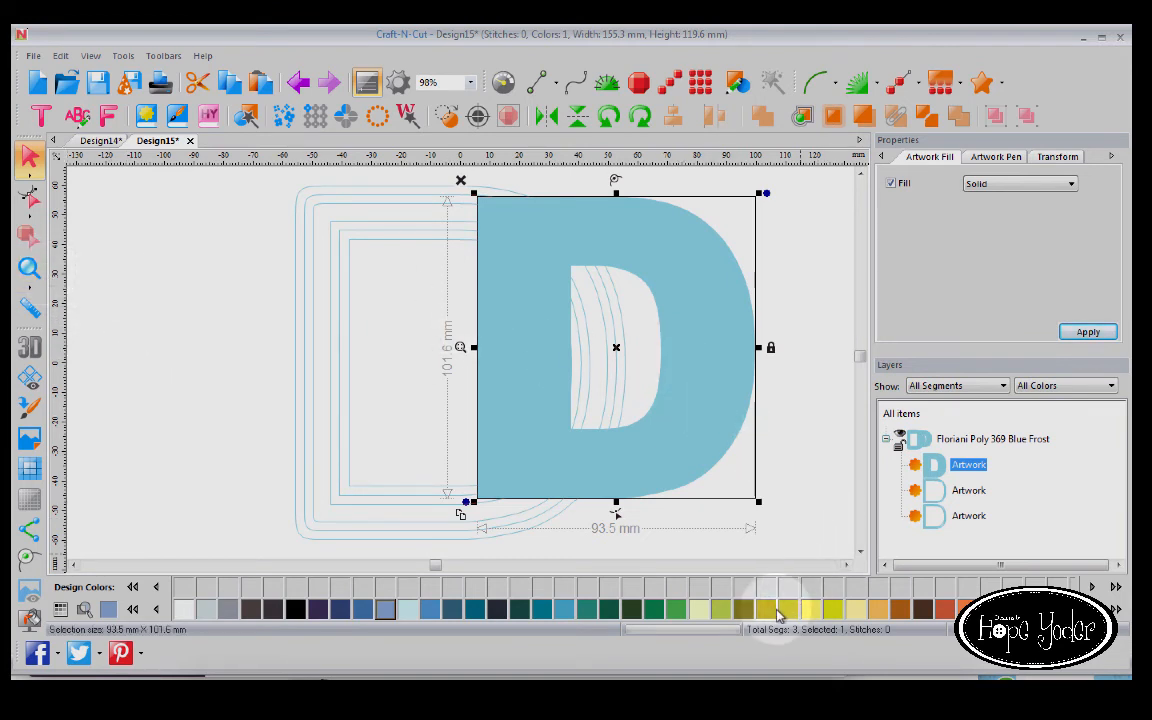
click(788, 608)
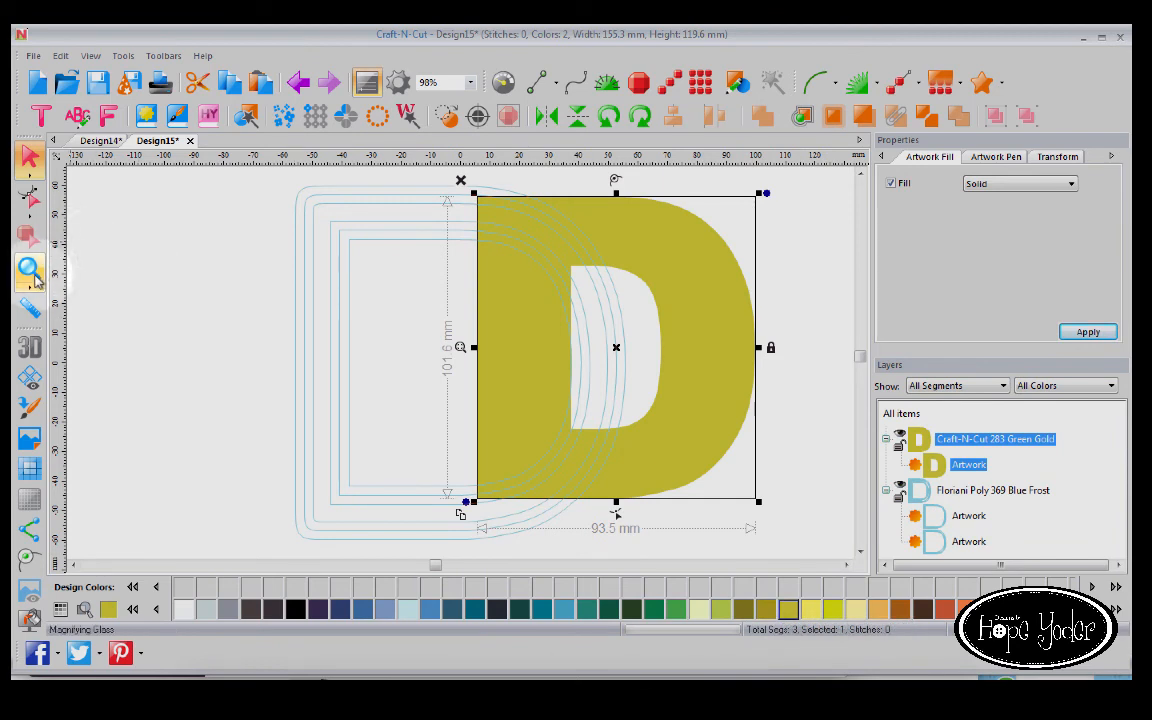
Recolour the contour outlines black and open the CNC Training and Support window.
click(992, 490)
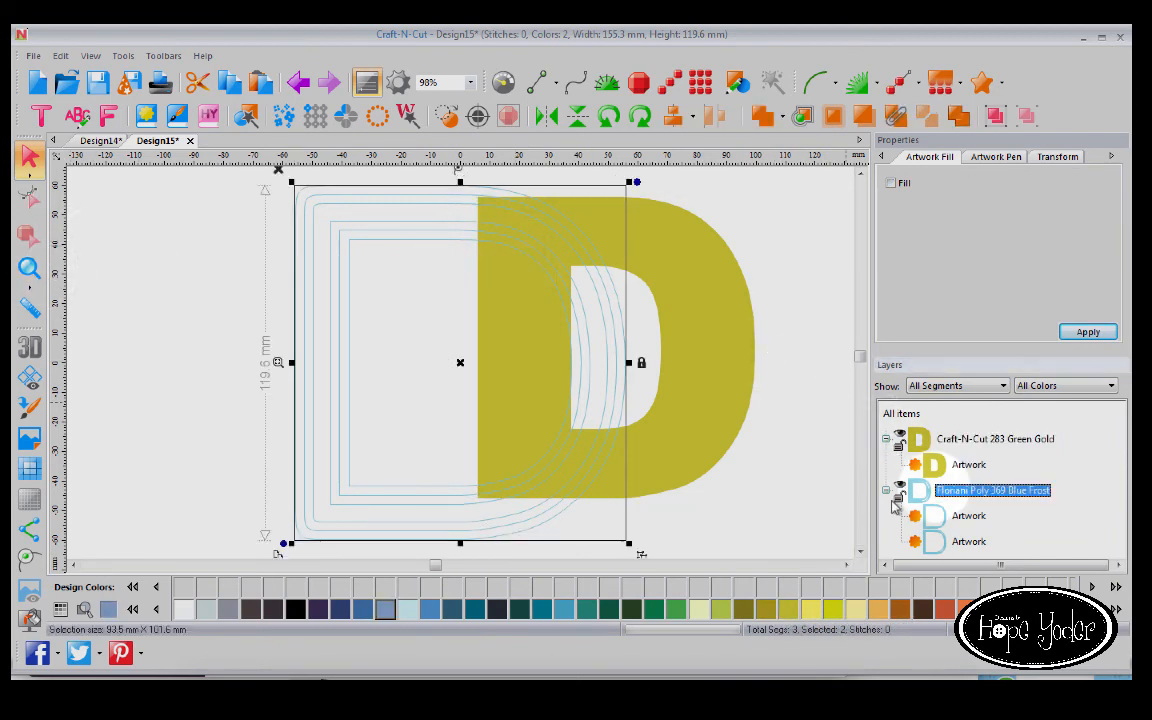
click(296, 608)
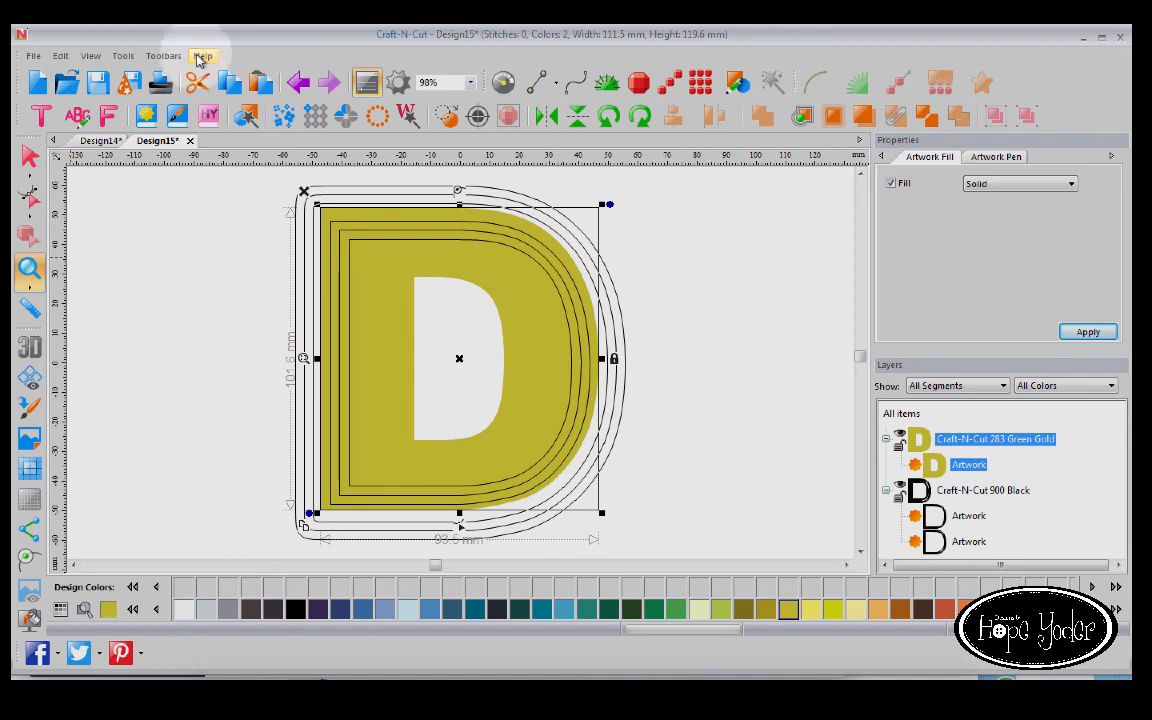
click(202, 55)
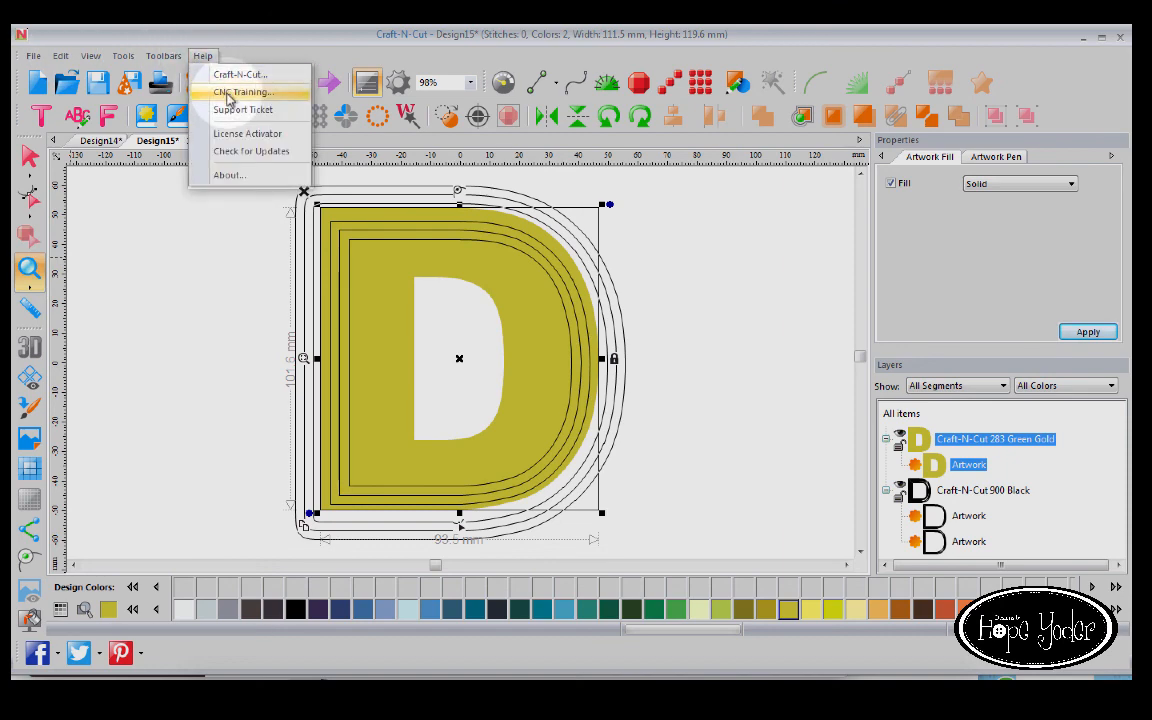
click(243, 92)
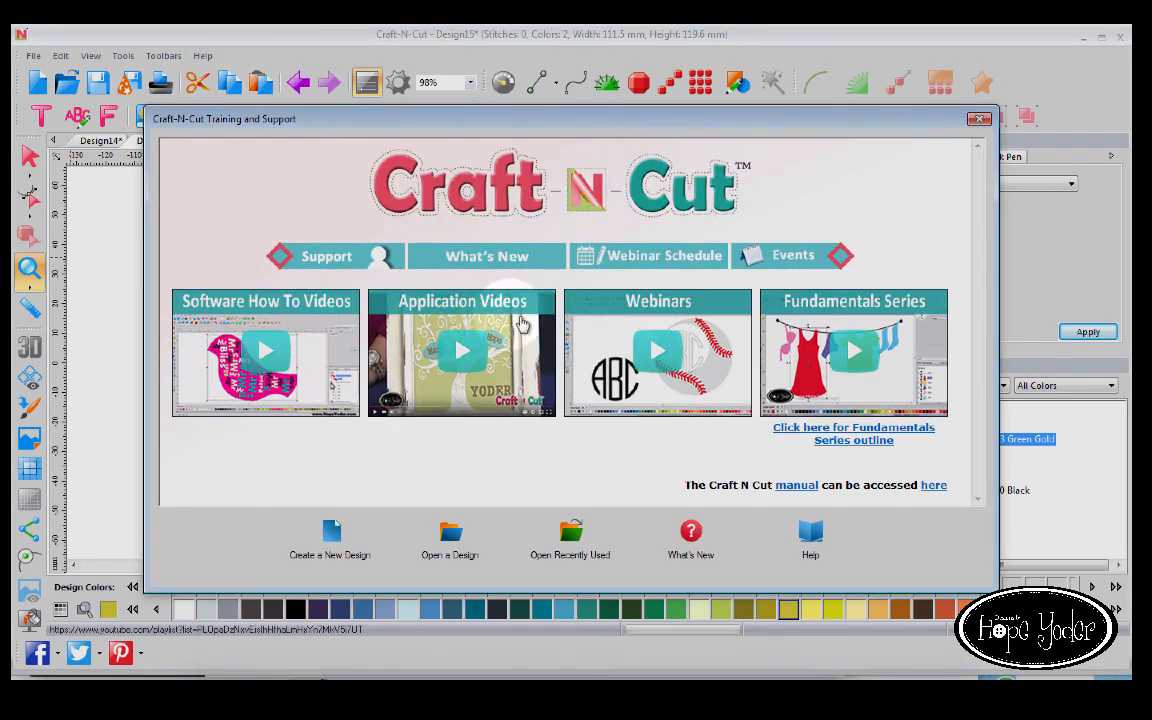